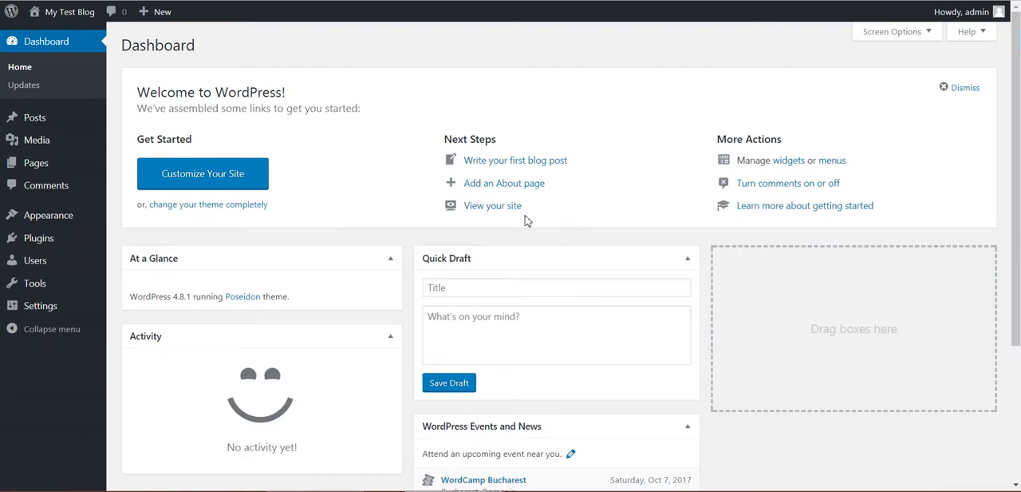
pyautogui.moveTo(347, 227)
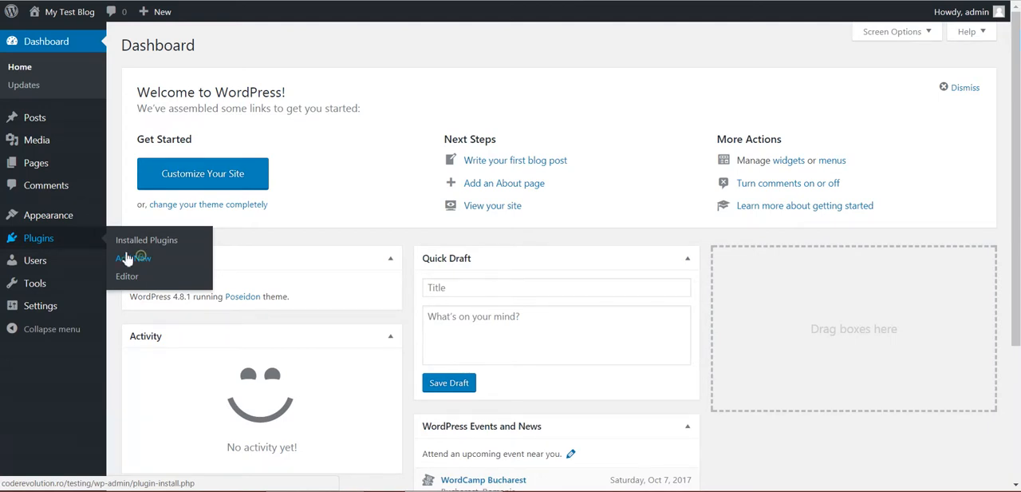
# Upload the yummomatic plugin zip, install it, and activate the plugin.
pyautogui.click(133, 257)
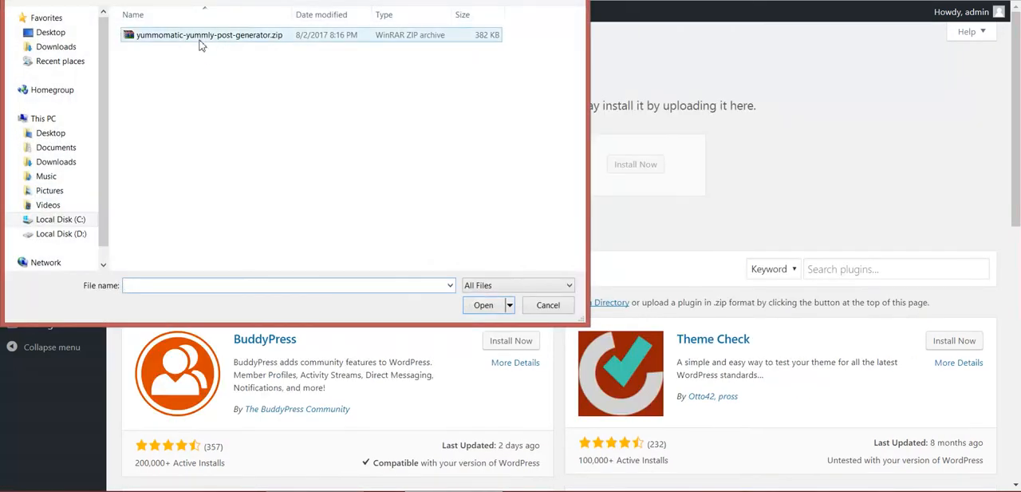
pyautogui.click(483, 304)
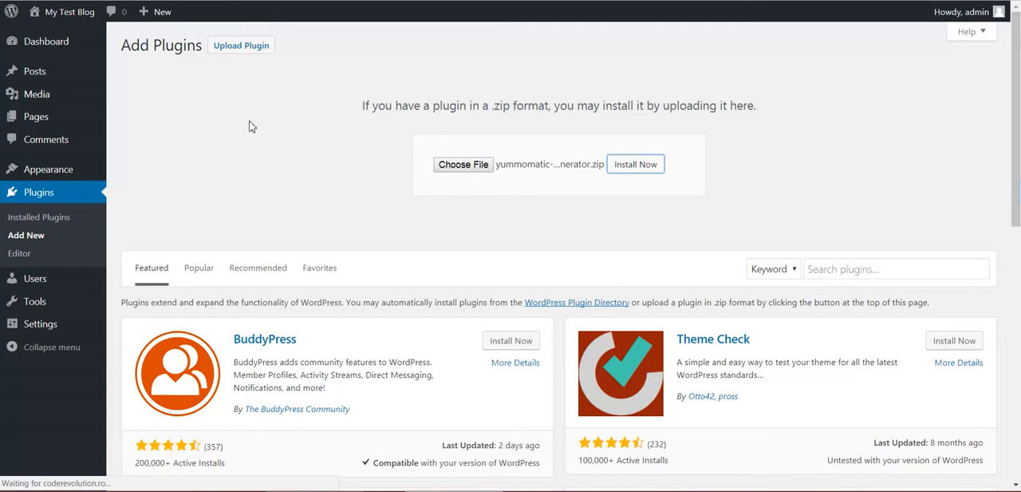
pyautogui.click(635, 164)
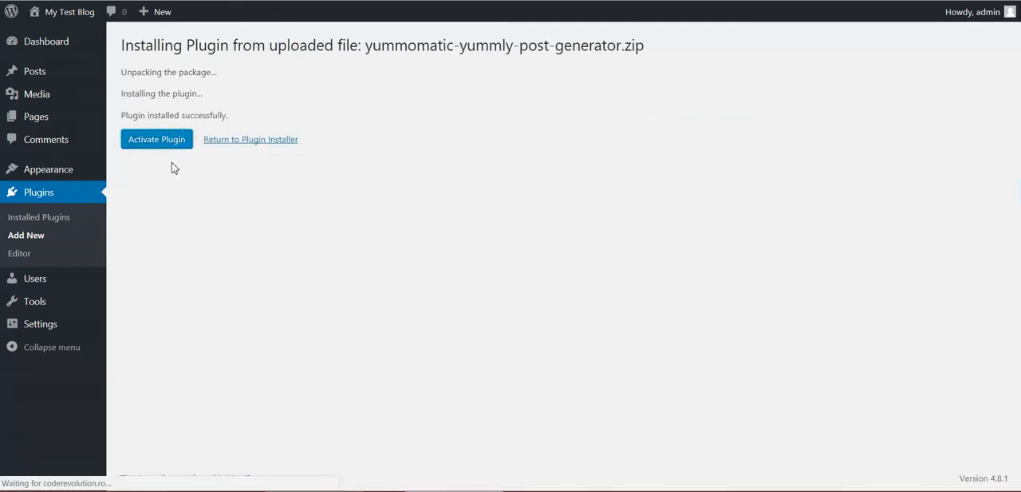
pyautogui.click(157, 139)
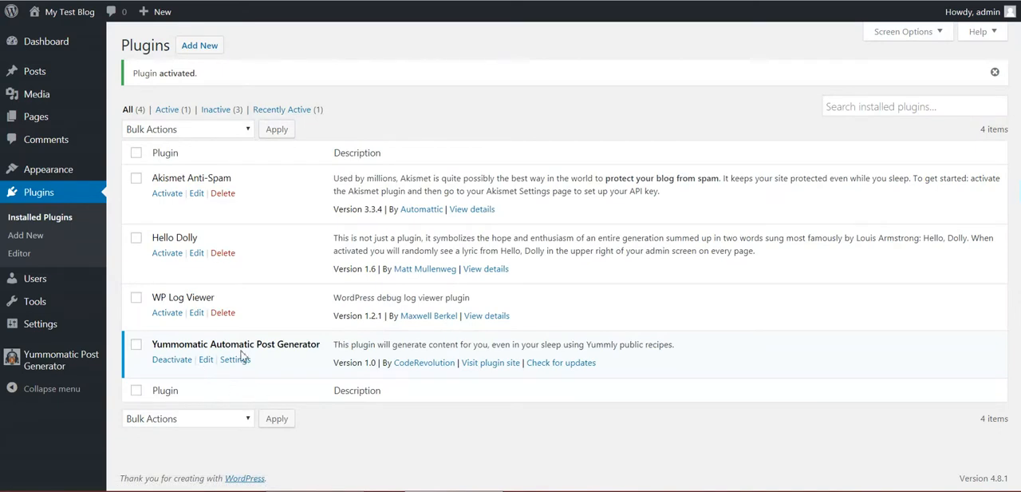
# Open Yummomatic Main Settings and follow the Yummly link to the developer dashboard.
pyautogui.click(234, 358)
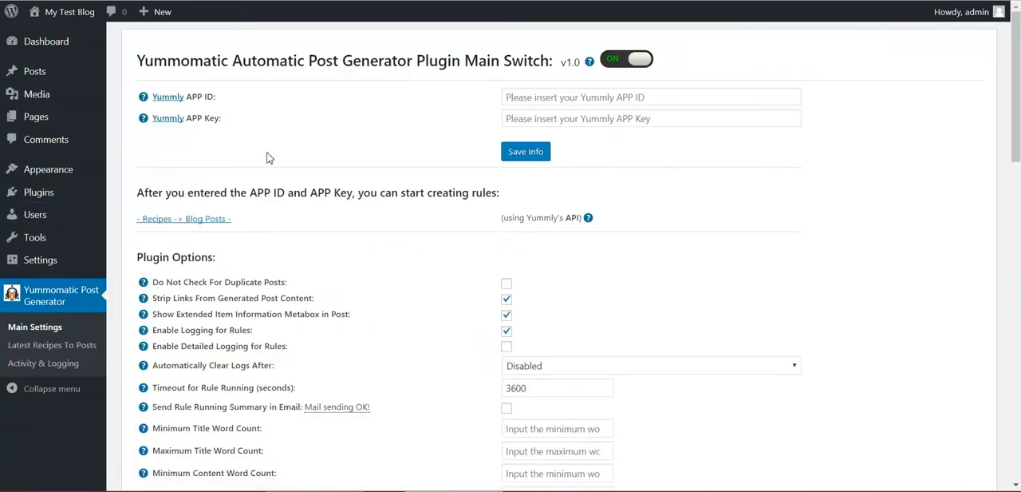
pyautogui.moveTo(289, 108)
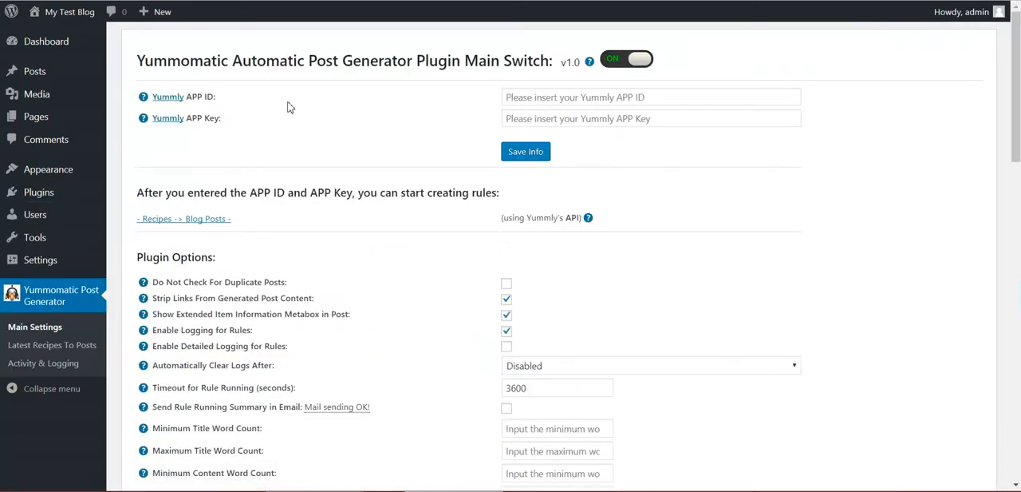
pyautogui.moveTo(210, 118)
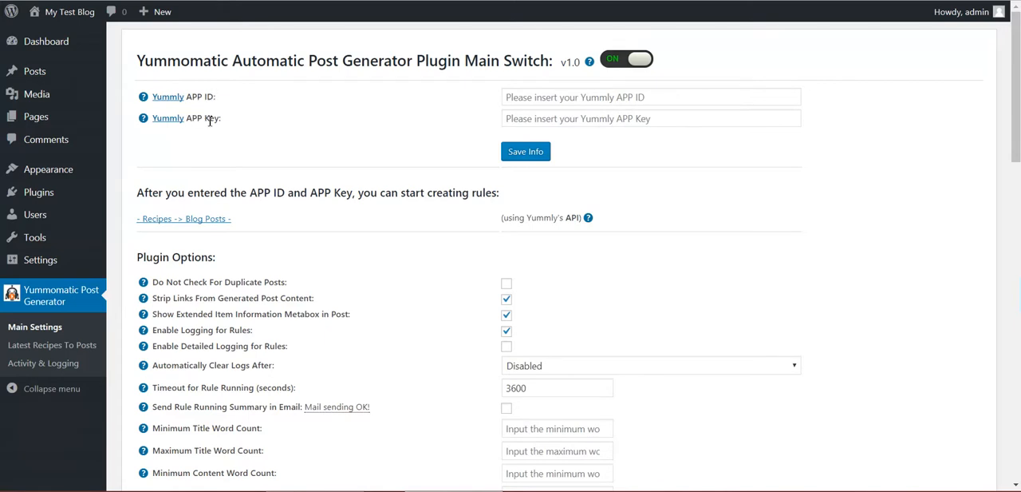
pyautogui.click(168, 96)
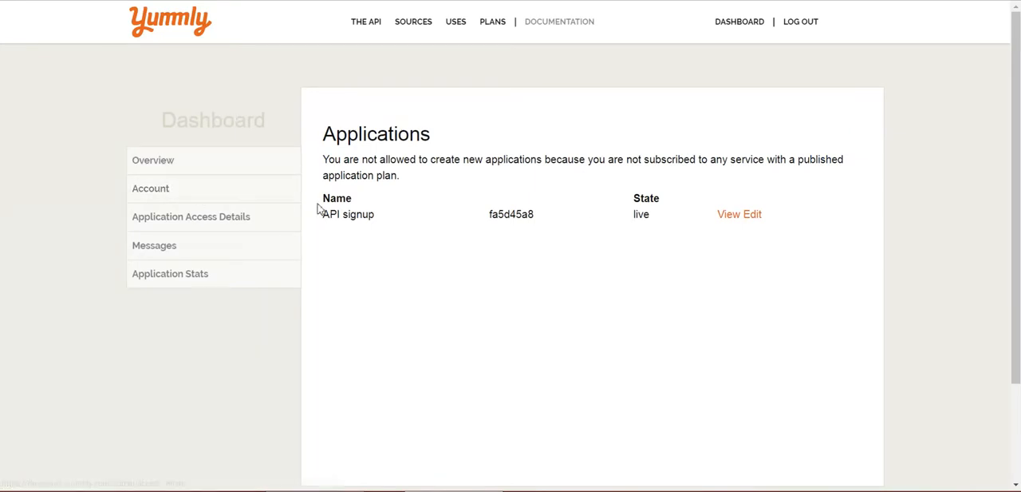
pyautogui.moveTo(728, 214)
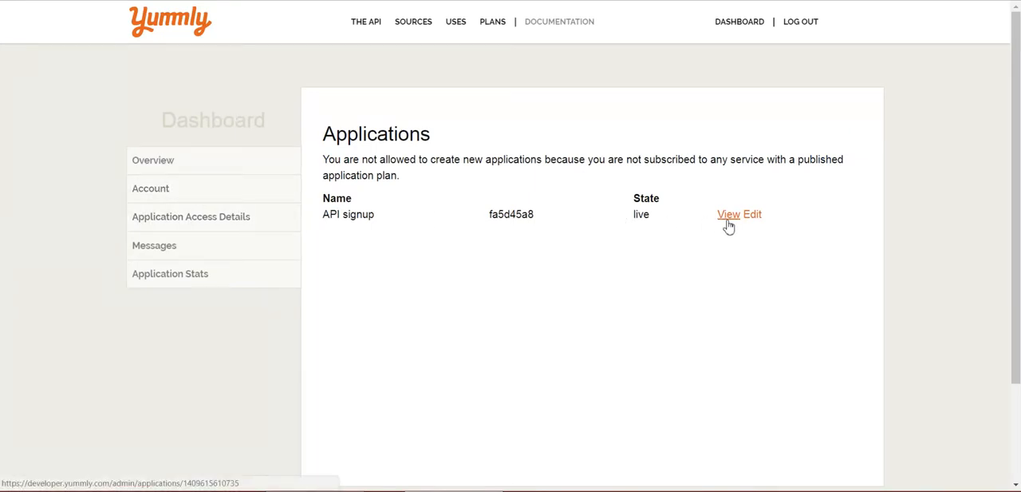
# View the API signup application's details and select its Application ID.
pyautogui.click(727, 214)
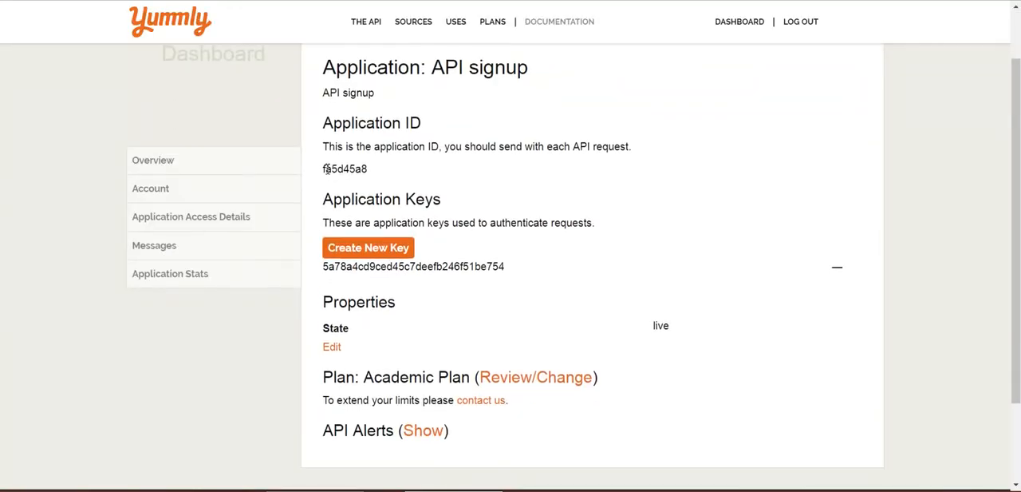
pyautogui.doubleClick(344, 168)
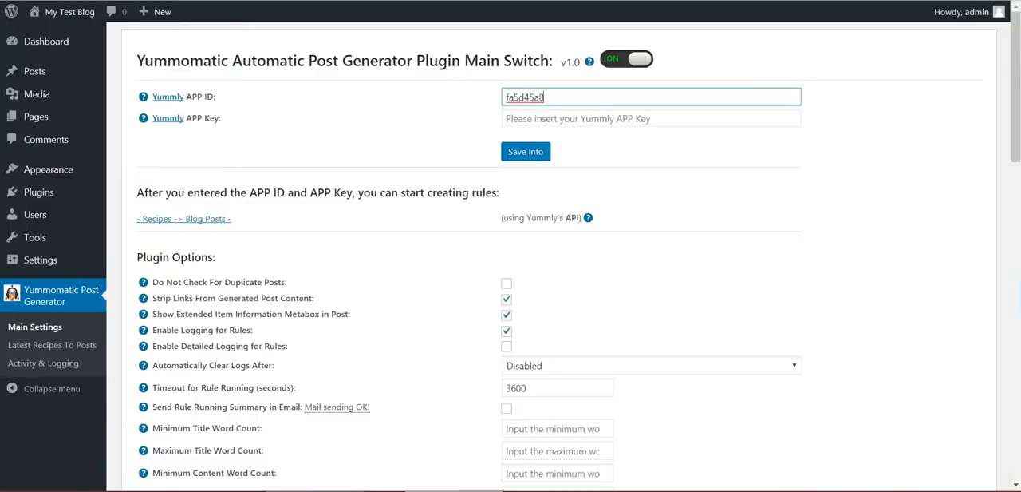
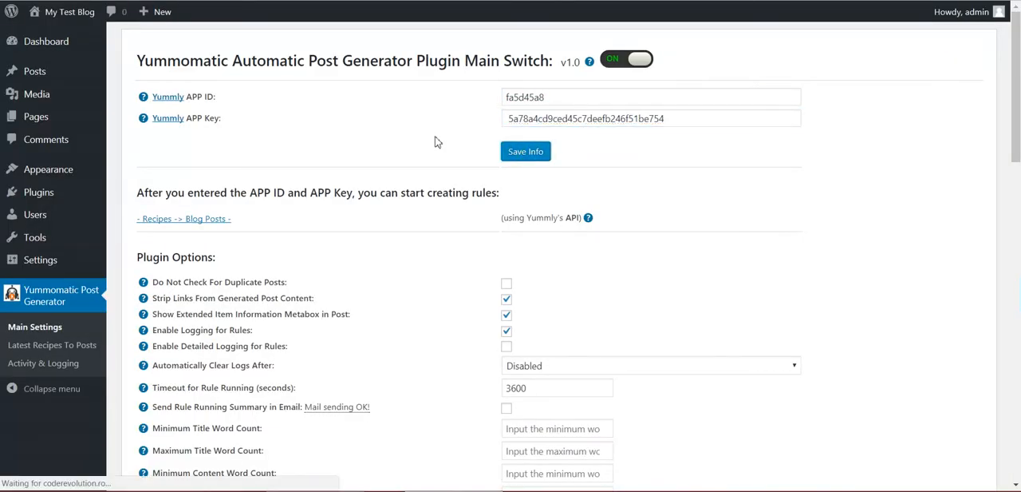
pyautogui.click(525, 151)
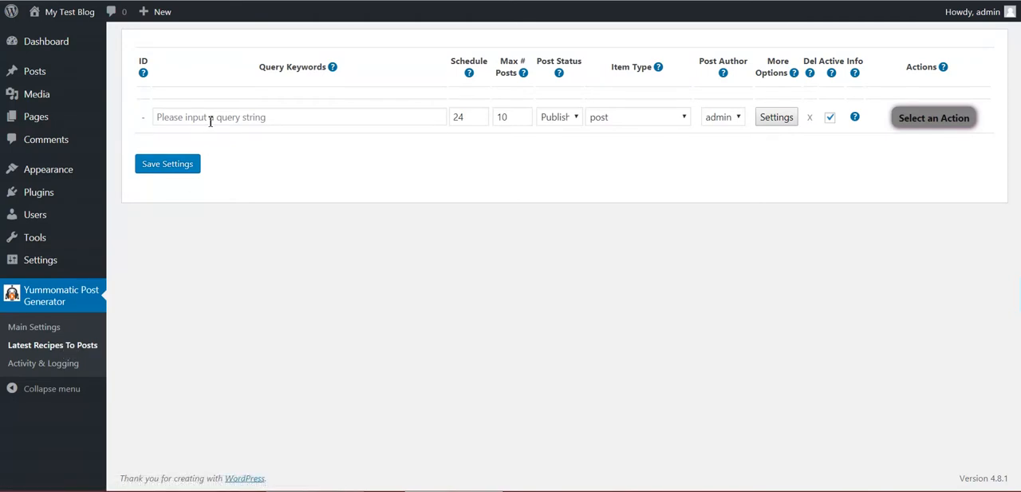
pyautogui.moveTo(64, 20)
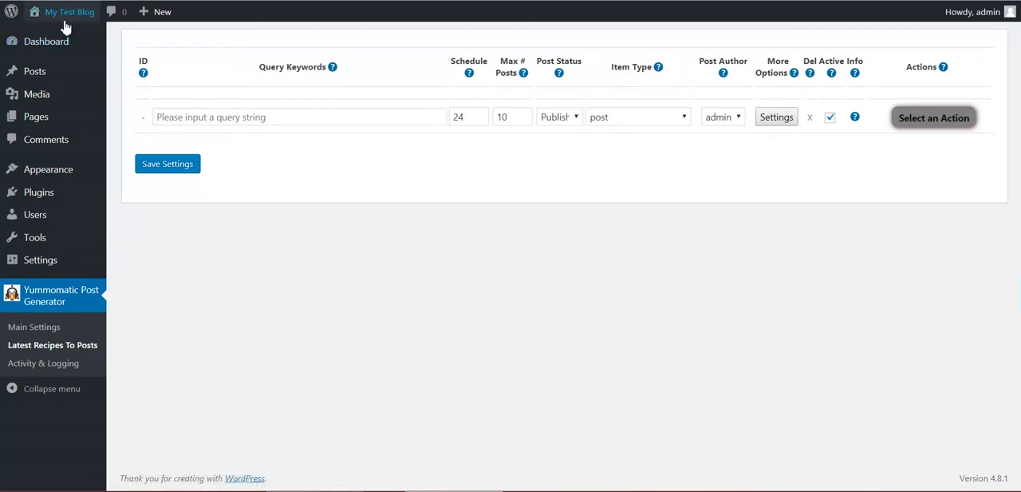
# Open My Test Blog in a new tab and start on the rule's query keywords.
pyautogui.rightClick(70, 12)
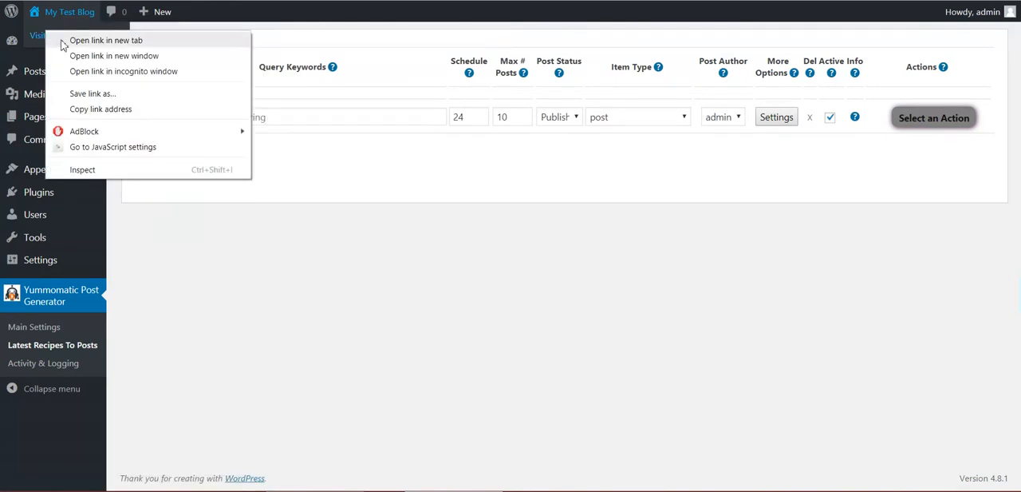
pyautogui.moveTo(68, 46)
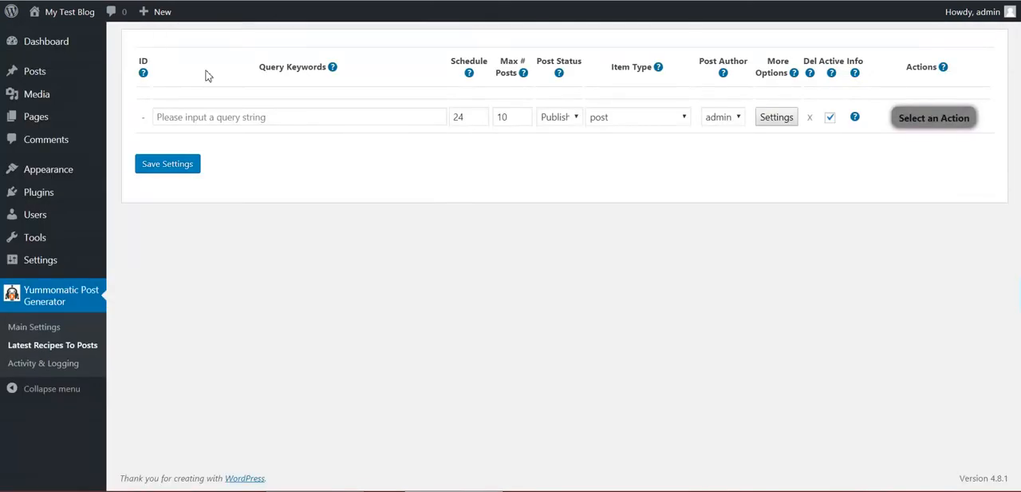
pyautogui.click(299, 117)
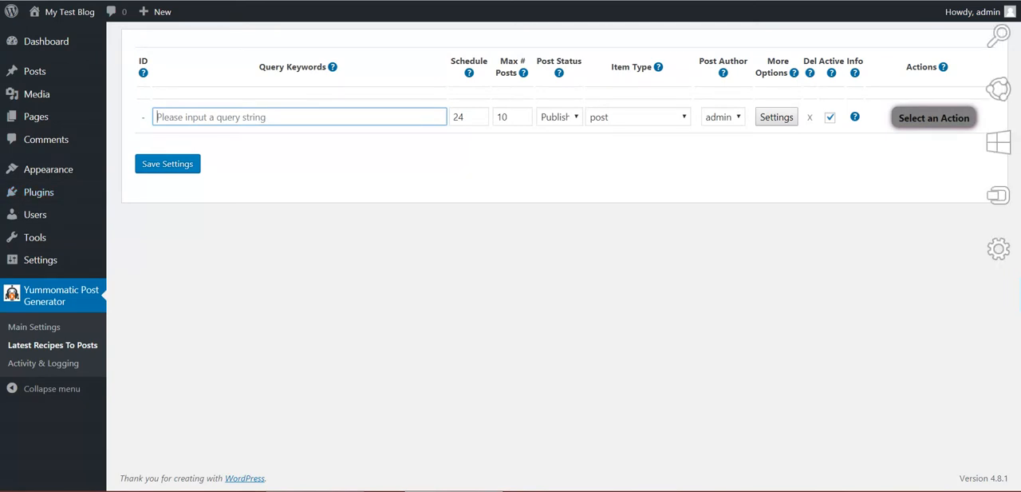
# Query 'potato soup', review post count, status and item type, keep admin author, open Settings.
pyautogui.write('p')
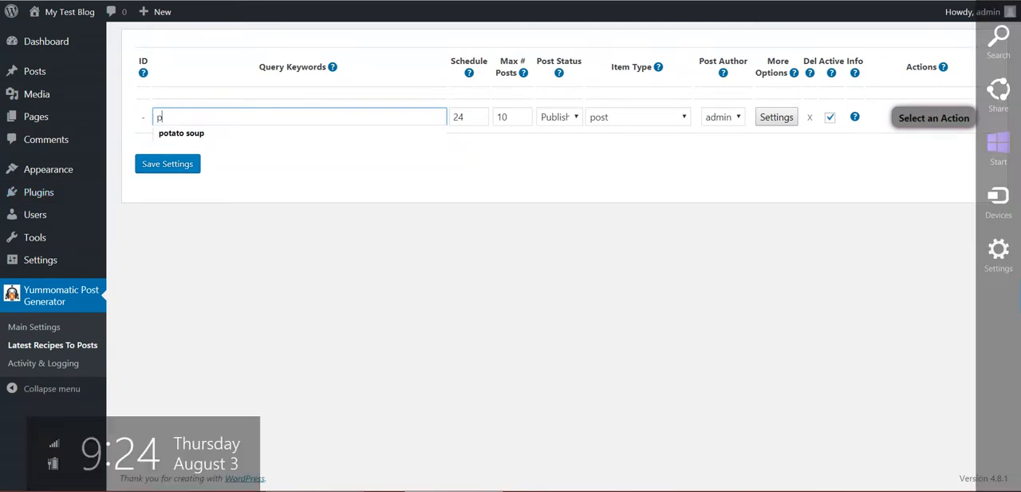
pyautogui.click(182, 132)
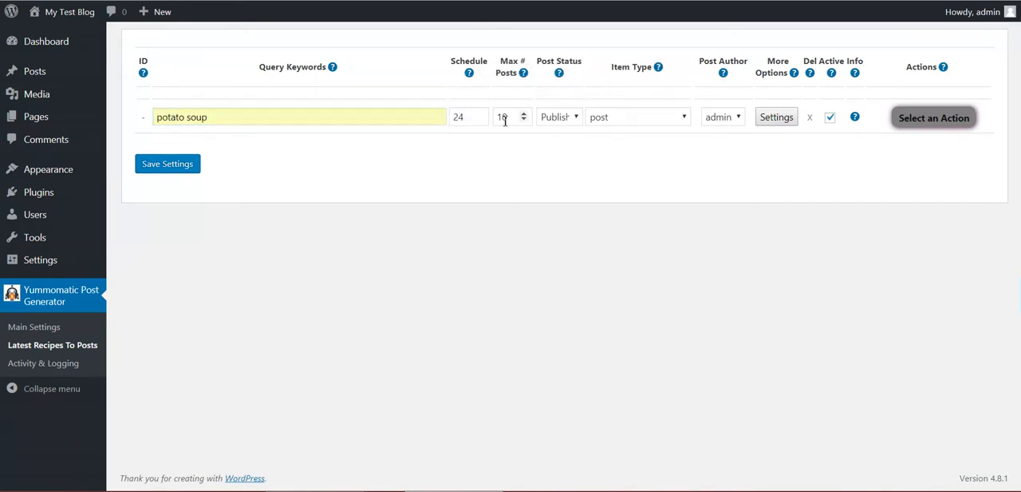
pyautogui.tripleClick(504, 116)
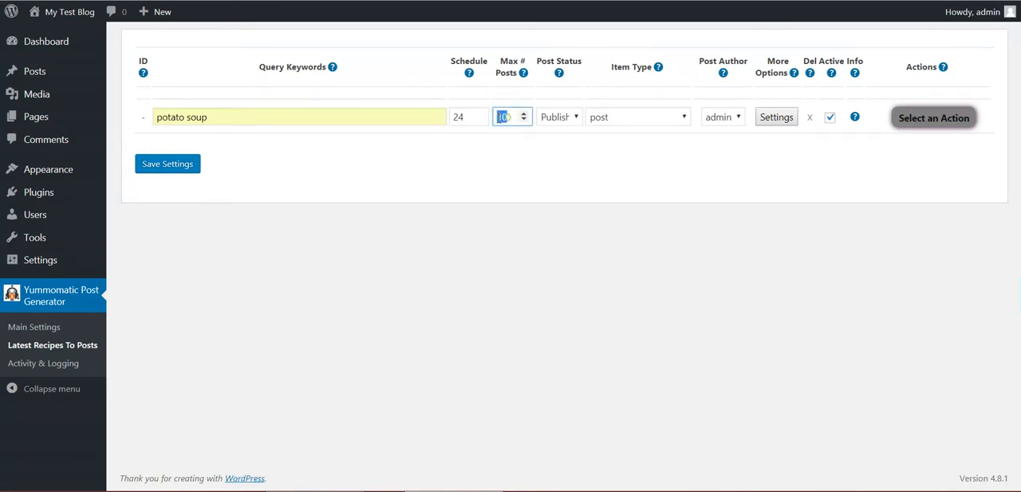
pyautogui.click(558, 117)
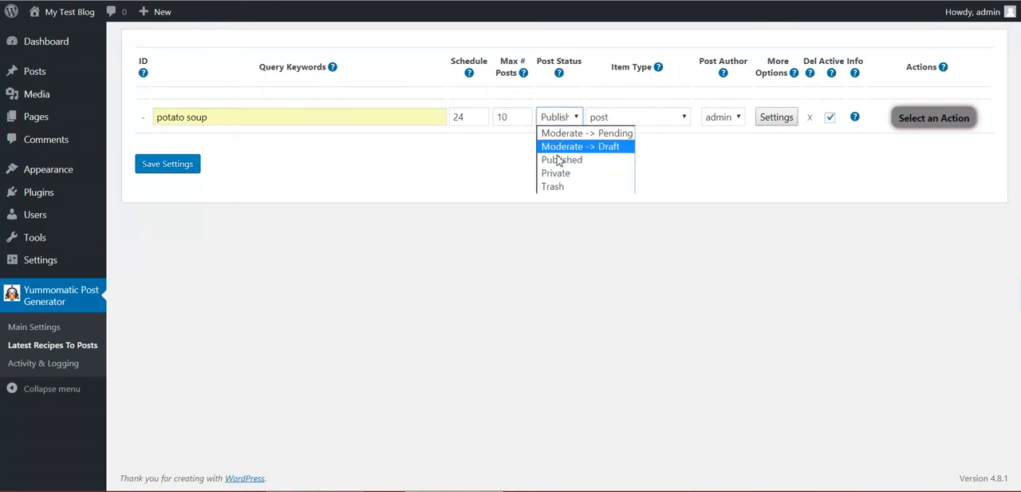
pyautogui.click(637, 117)
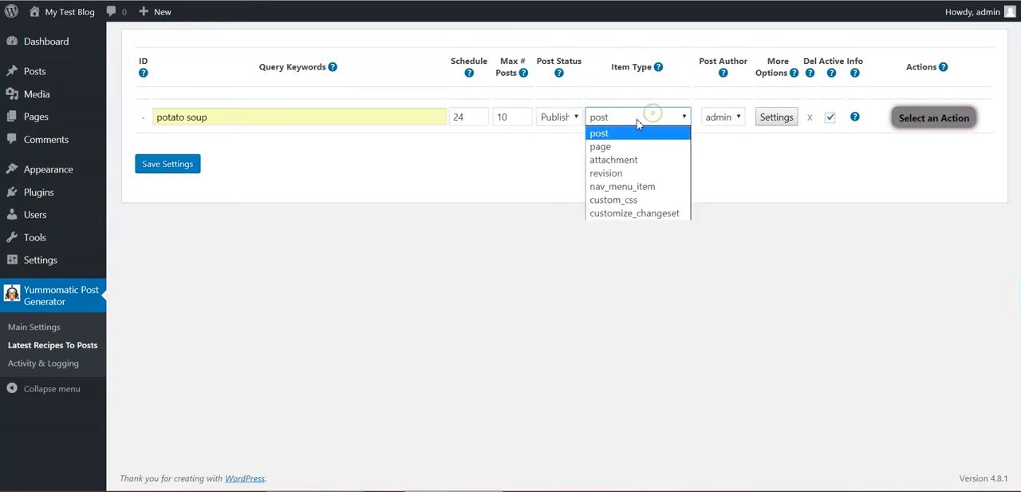
pyautogui.moveTo(612, 146)
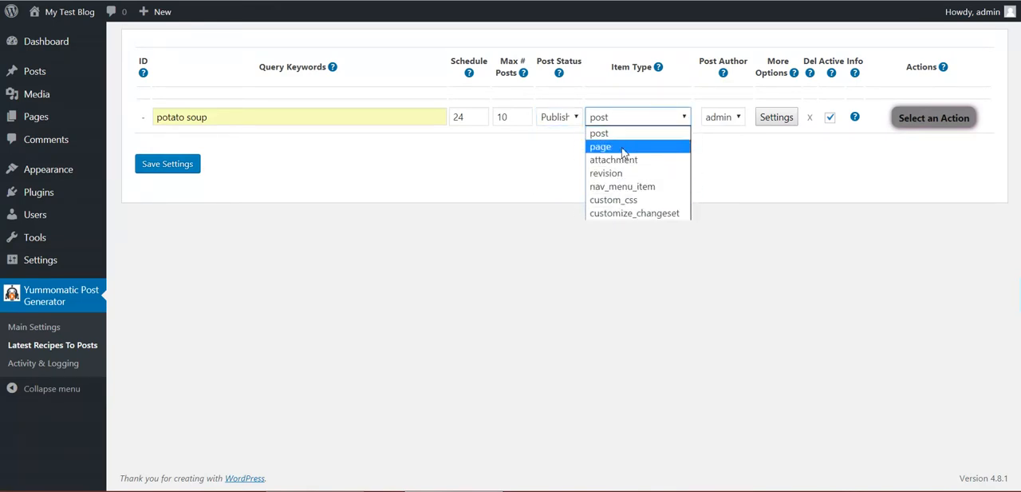
pyautogui.moveTo(613, 200)
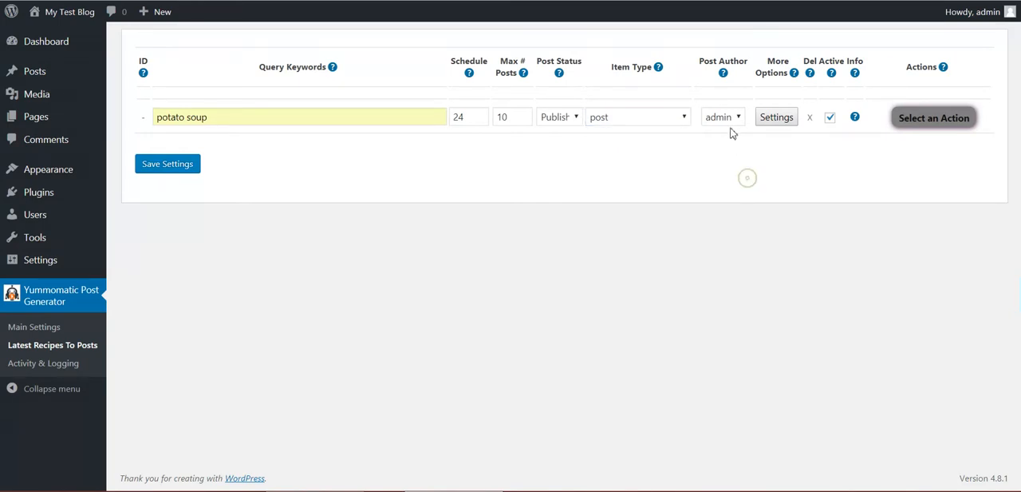
pyautogui.click(720, 117)
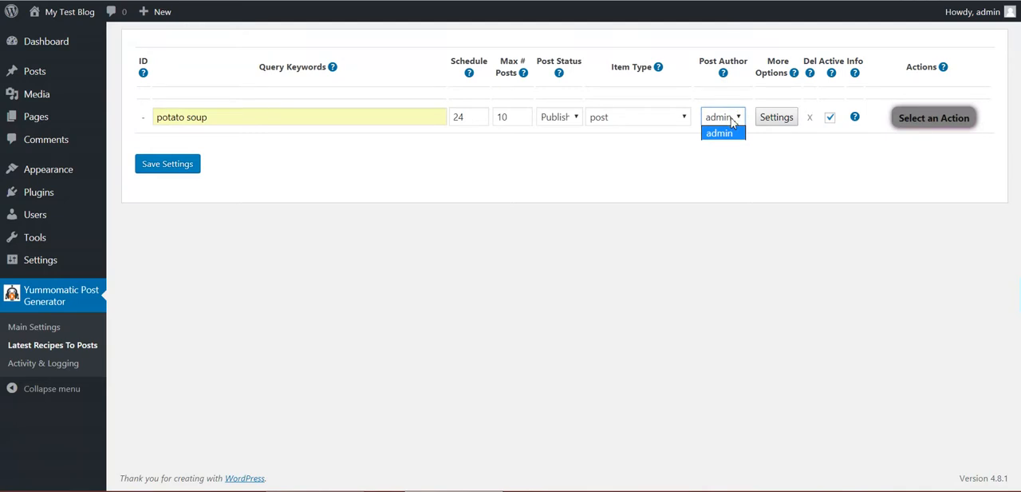
pyautogui.click(719, 133)
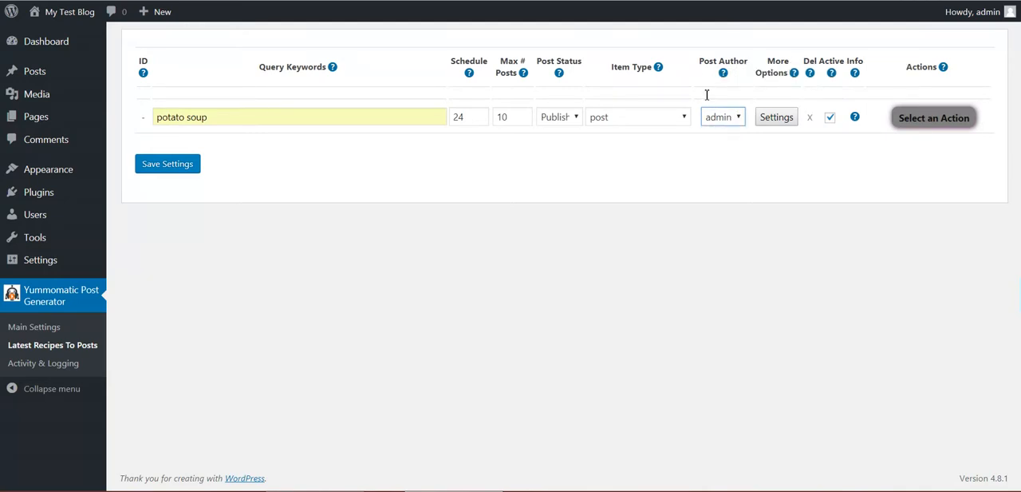
pyautogui.click(775, 117)
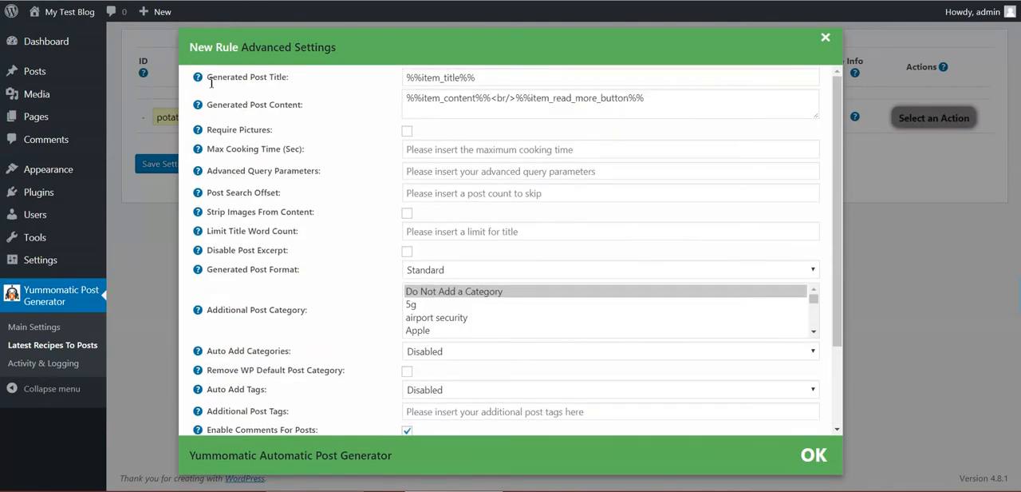
pyautogui.doubleClick(247, 77)
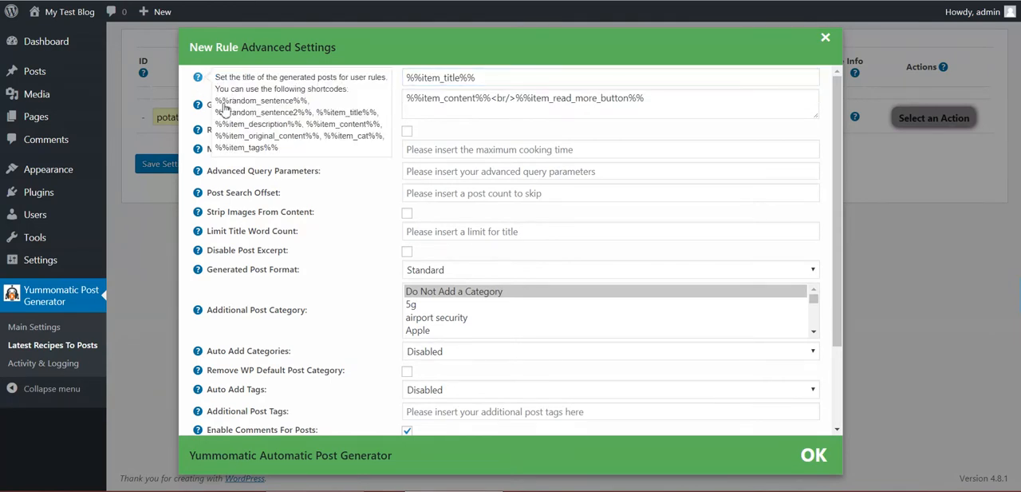
pyautogui.doubleClick(261, 100)
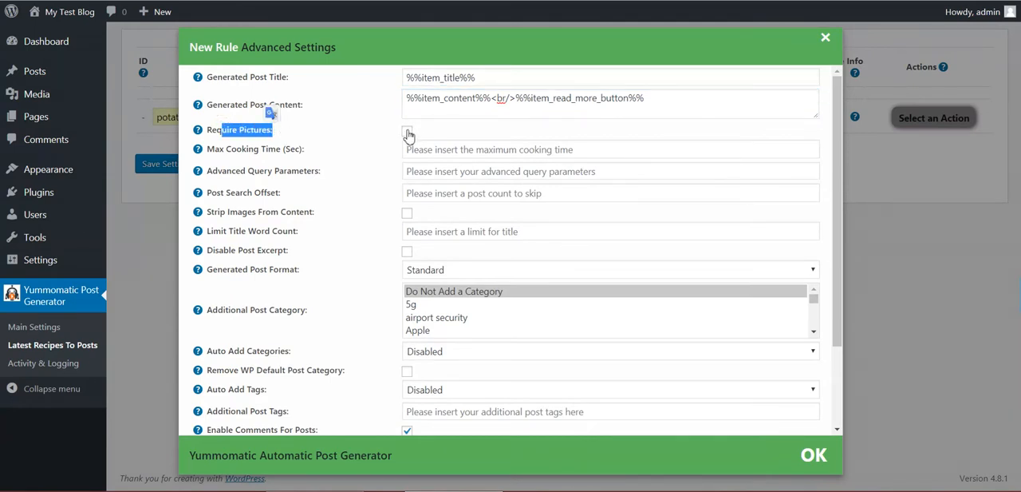
pyautogui.moveTo(391, 133)
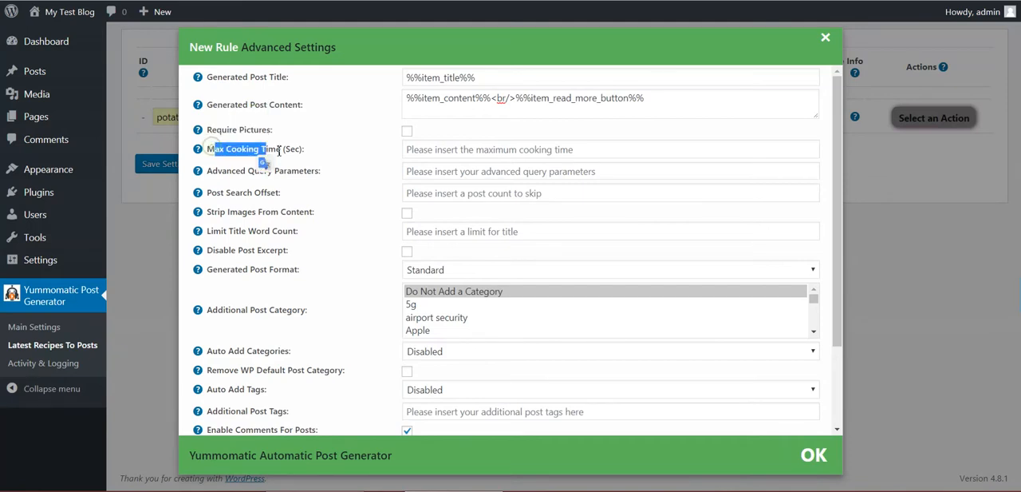
pyautogui.click(610, 150)
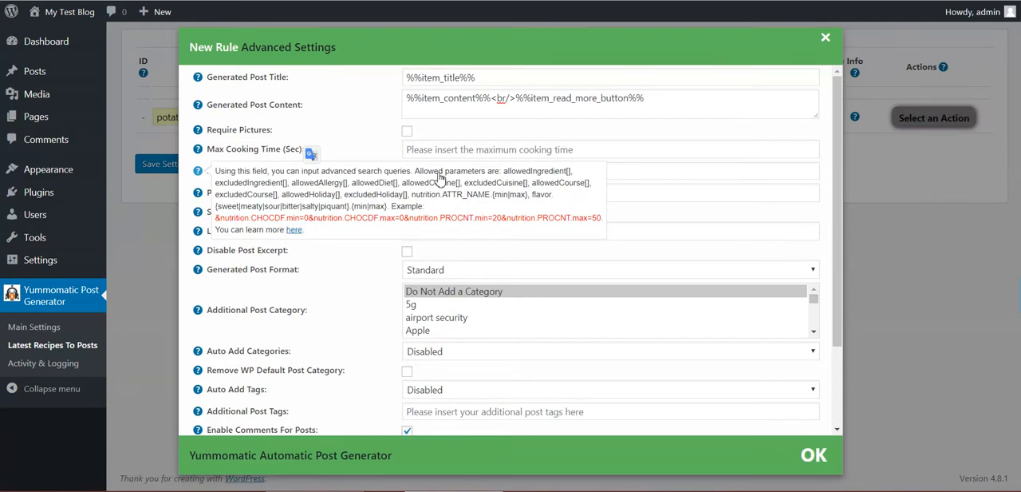
pyautogui.moveTo(531, 175)
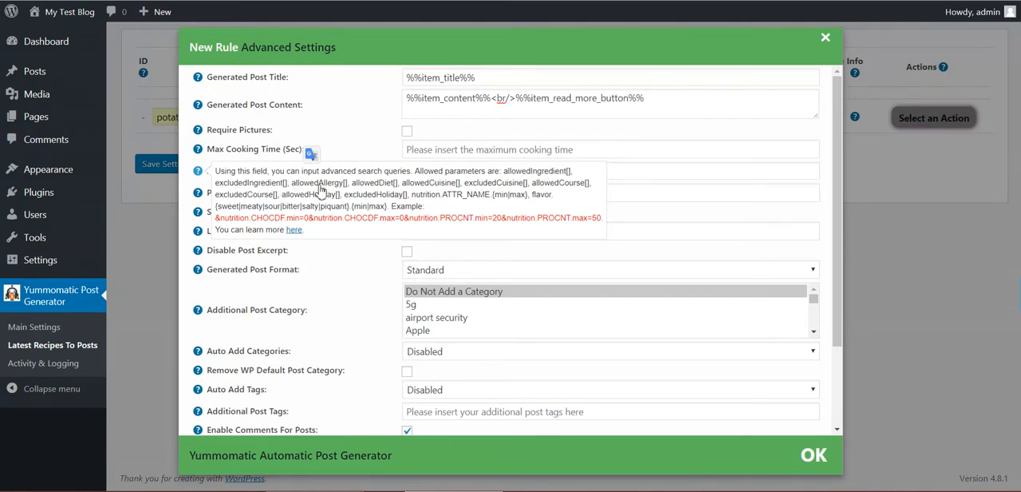
pyautogui.moveTo(447, 193)
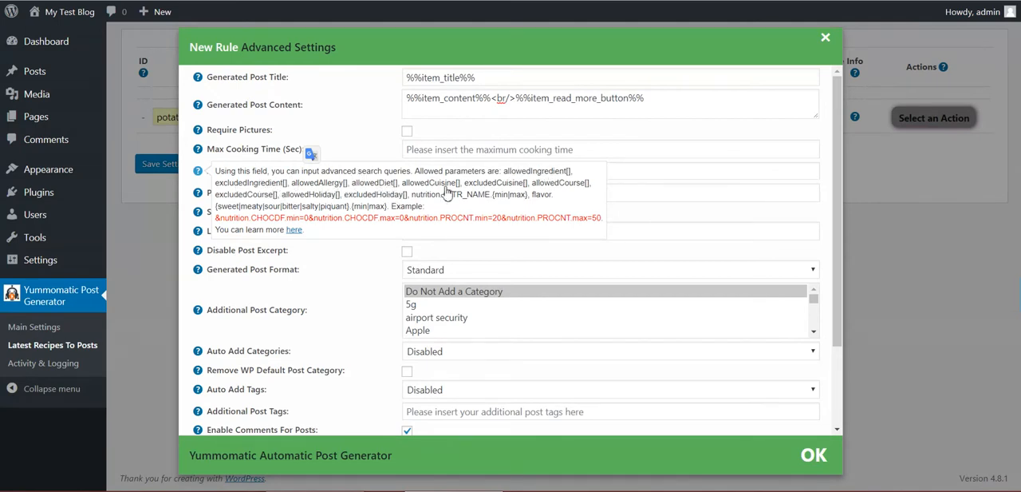
pyautogui.moveTo(244, 207)
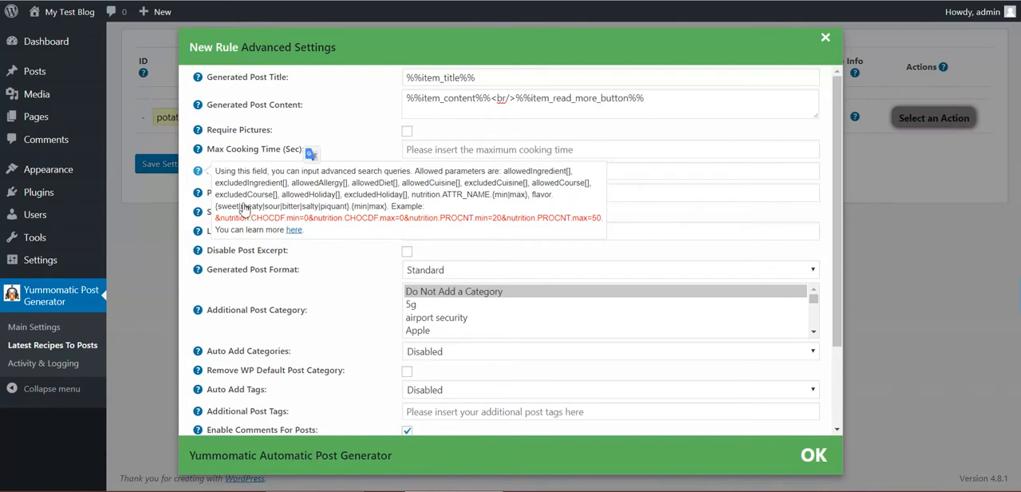
pyautogui.moveTo(518, 198)
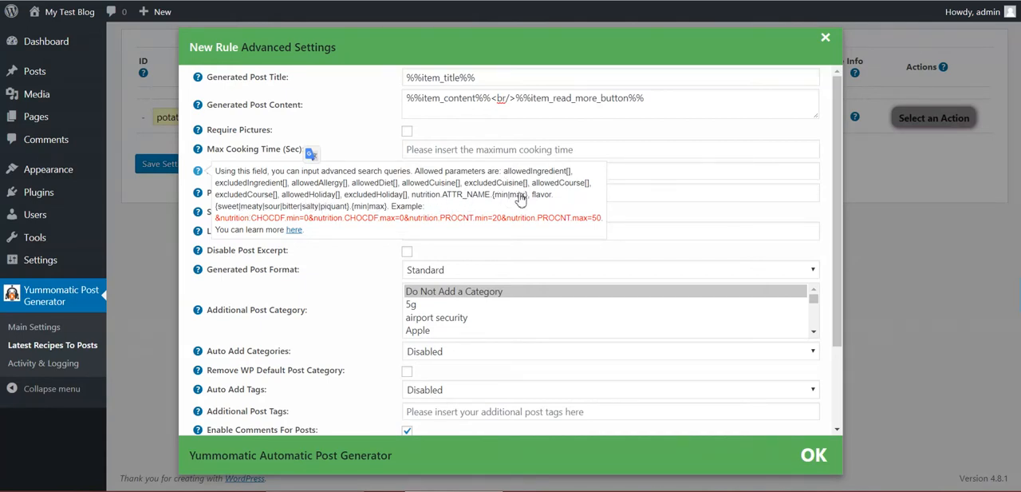
pyautogui.moveTo(290, 231)
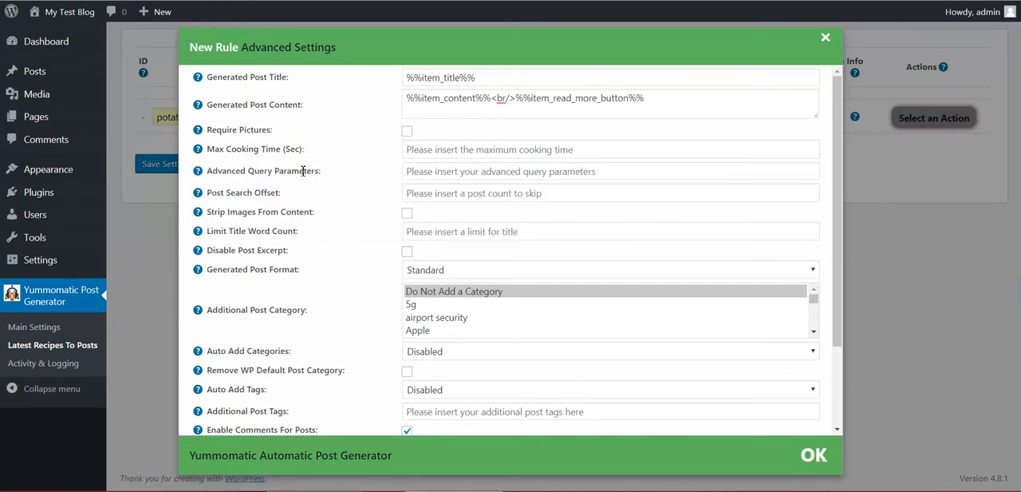
pyautogui.doubleClick(232, 193)
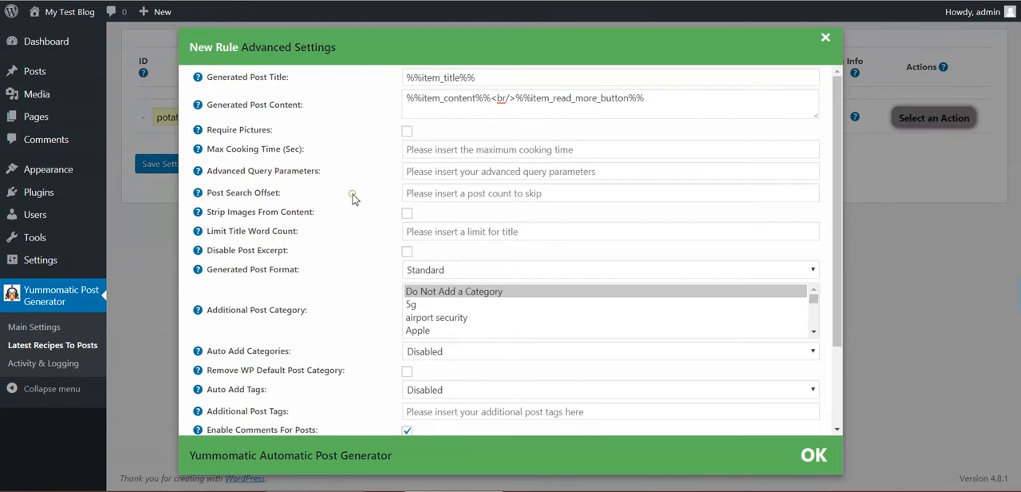
pyautogui.moveTo(377, 201)
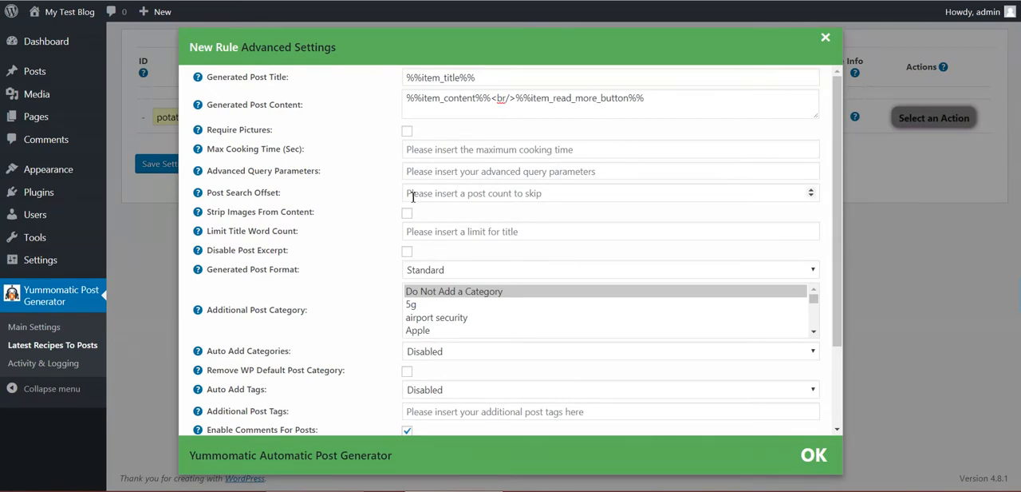
pyautogui.click(606, 192)
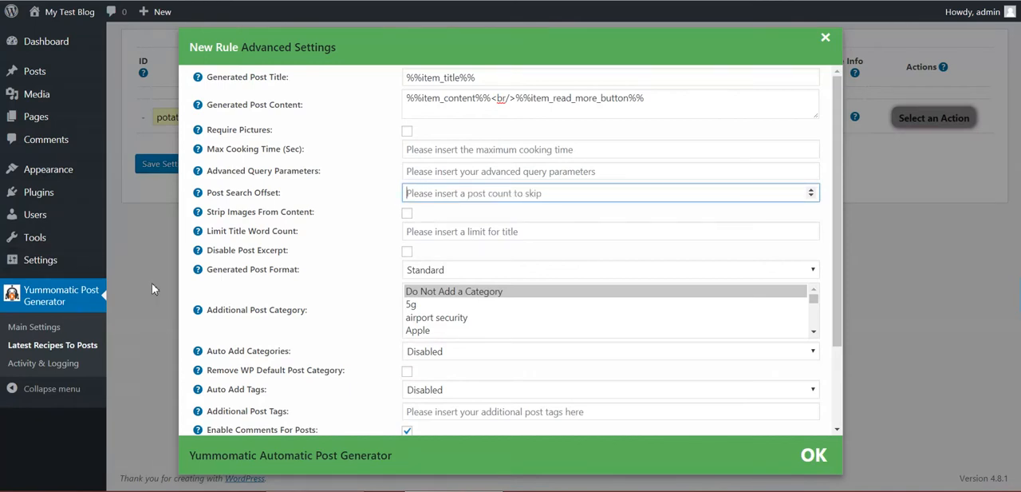
pyautogui.moveTo(286, 198)
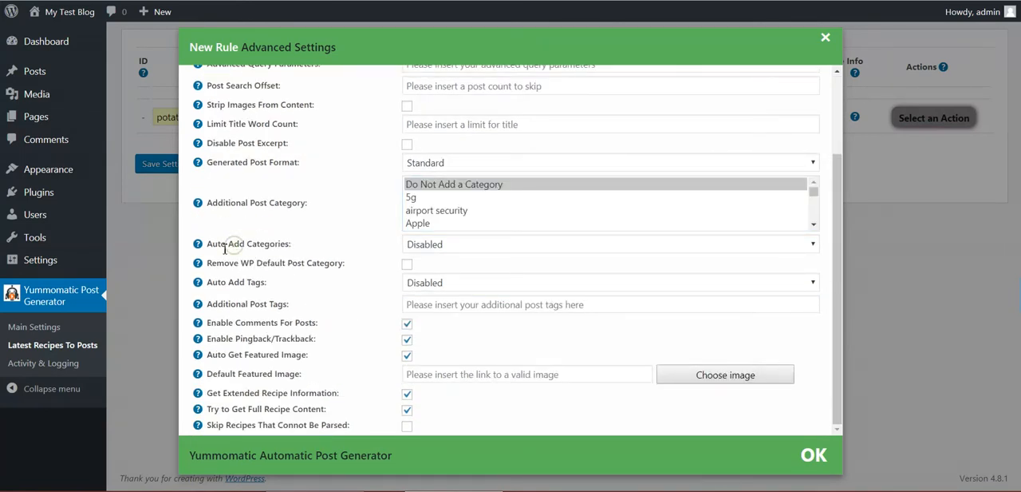
pyautogui.click(610, 244)
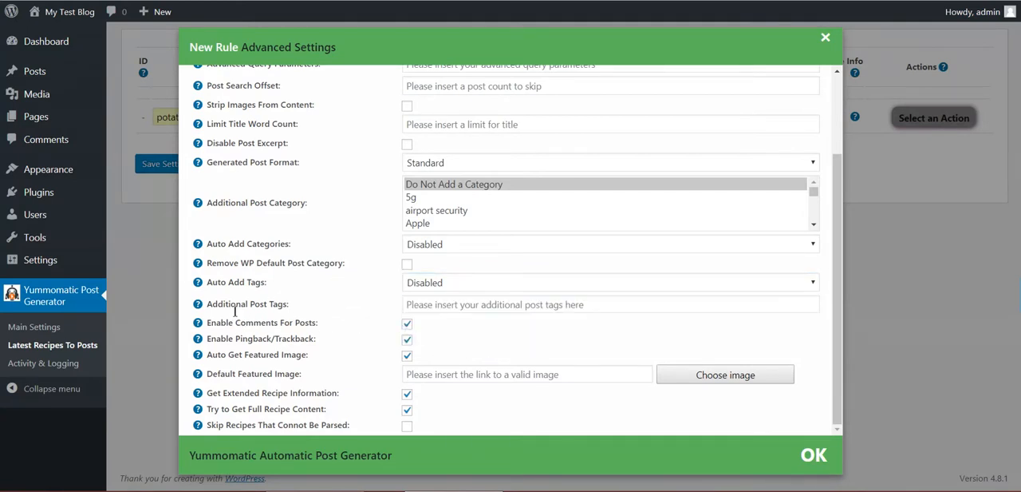
pyautogui.click(610, 304)
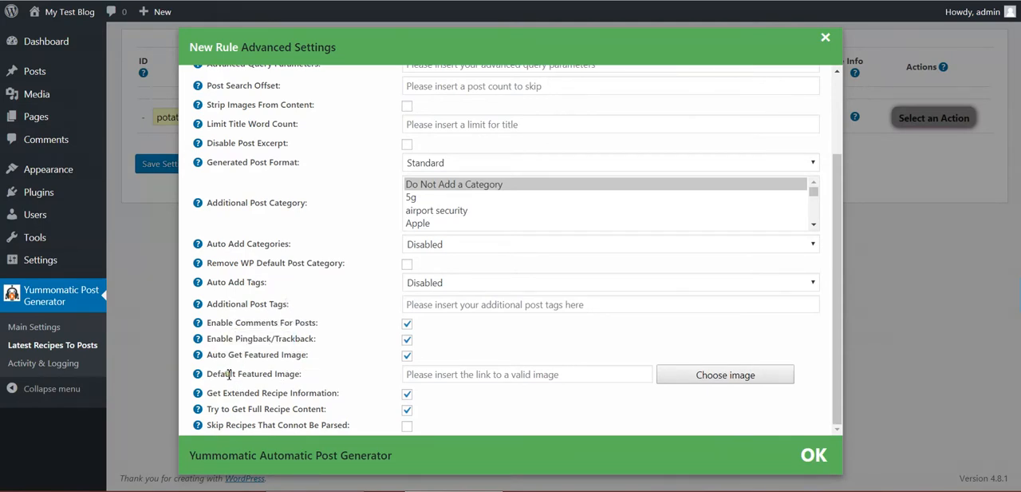
pyautogui.click(527, 373)
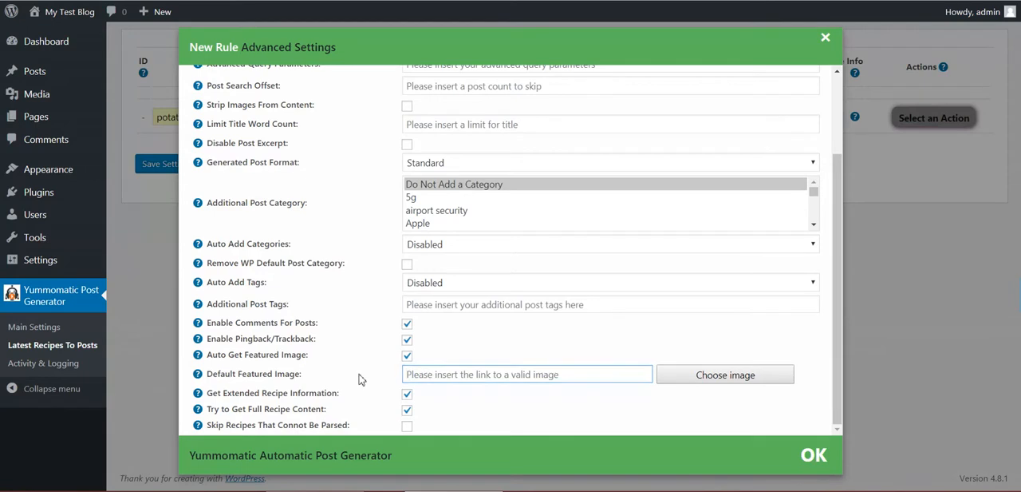
pyautogui.doubleClick(279, 392)
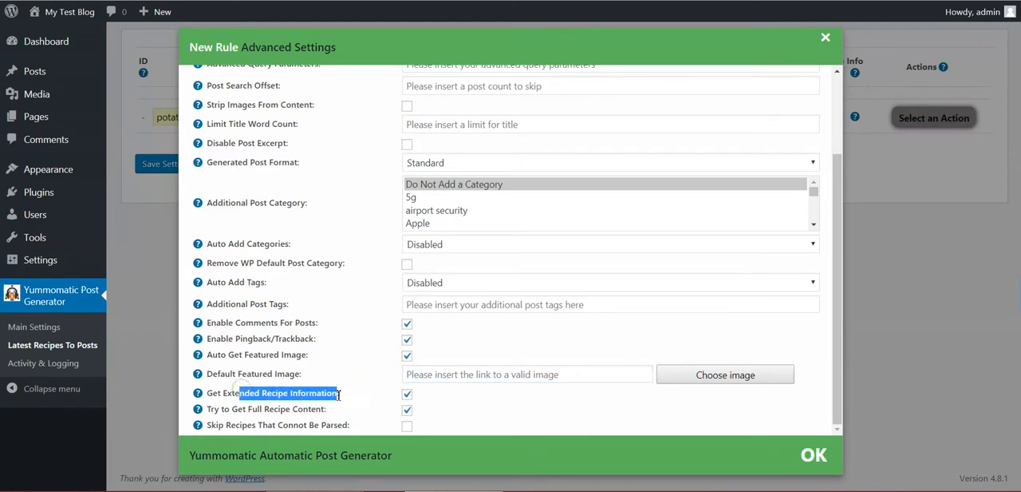
pyautogui.moveTo(197, 392)
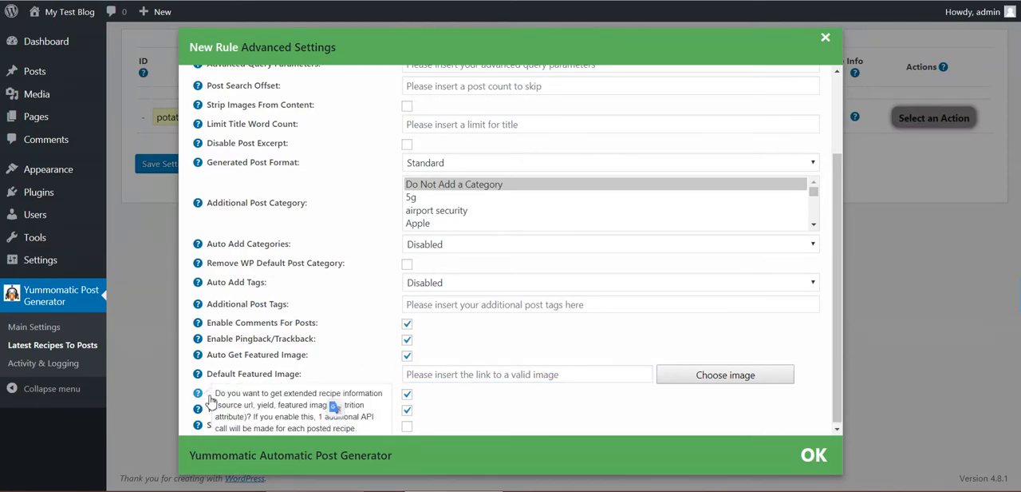
pyautogui.click(407, 394)
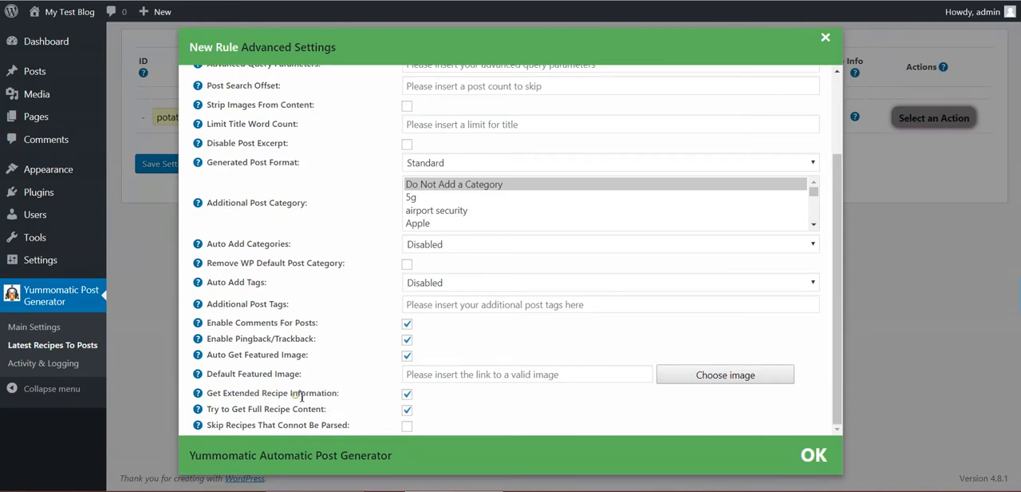
pyautogui.doubleClick(312, 392)
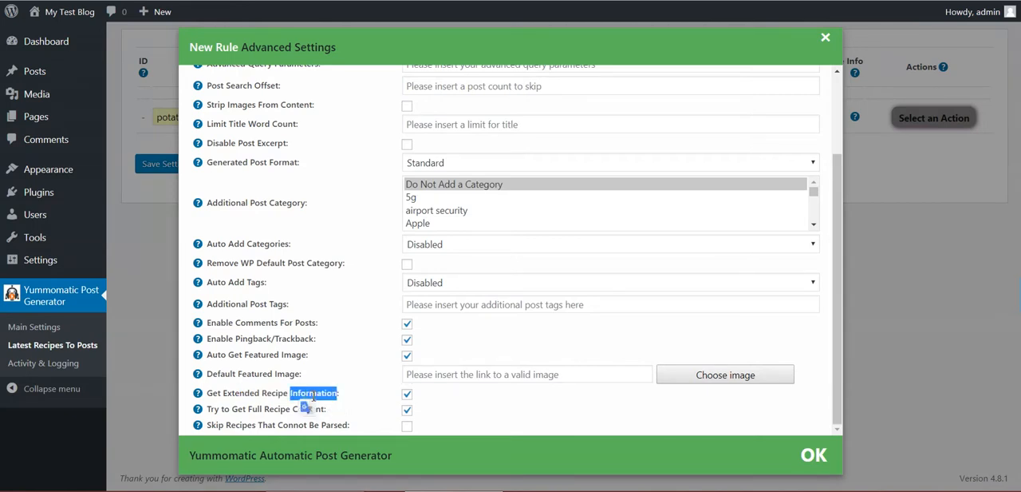
pyautogui.moveTo(247, 389)
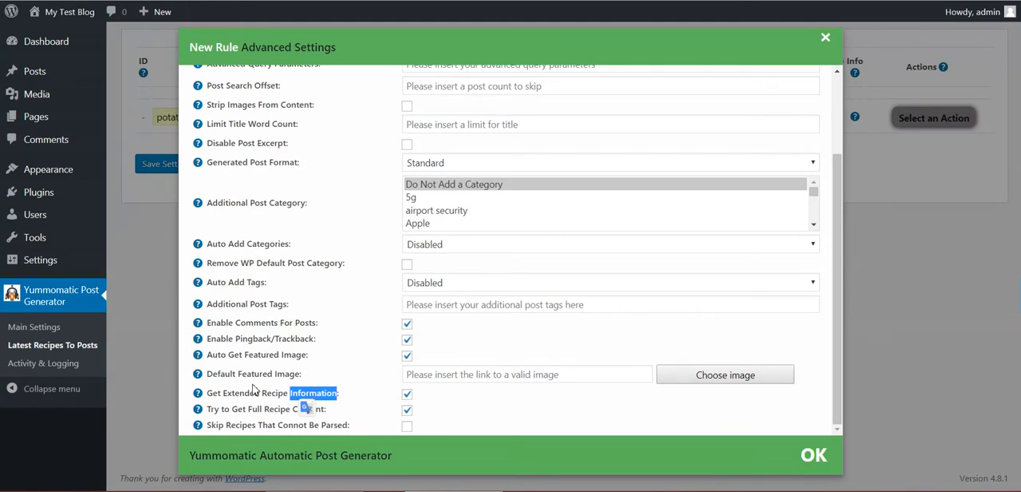
pyautogui.moveTo(162, 102)
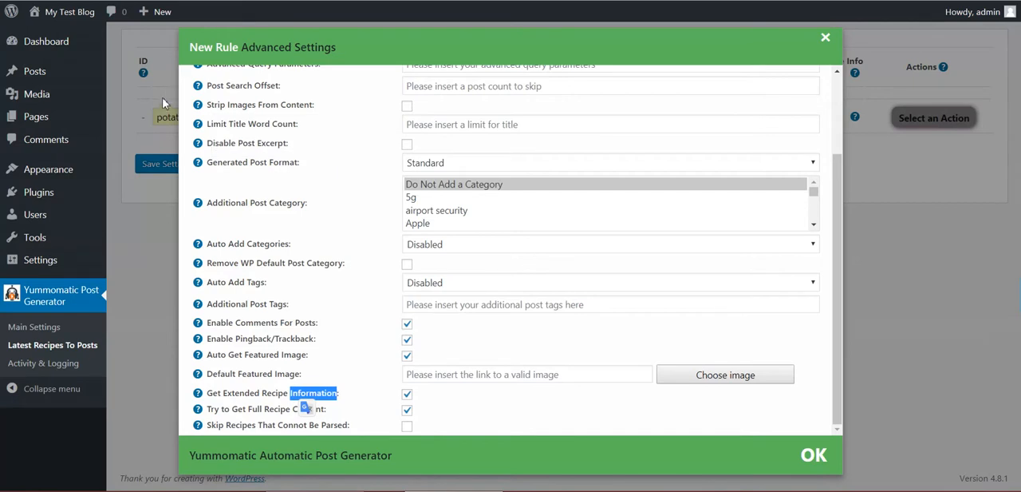
pyautogui.moveTo(206, 318)
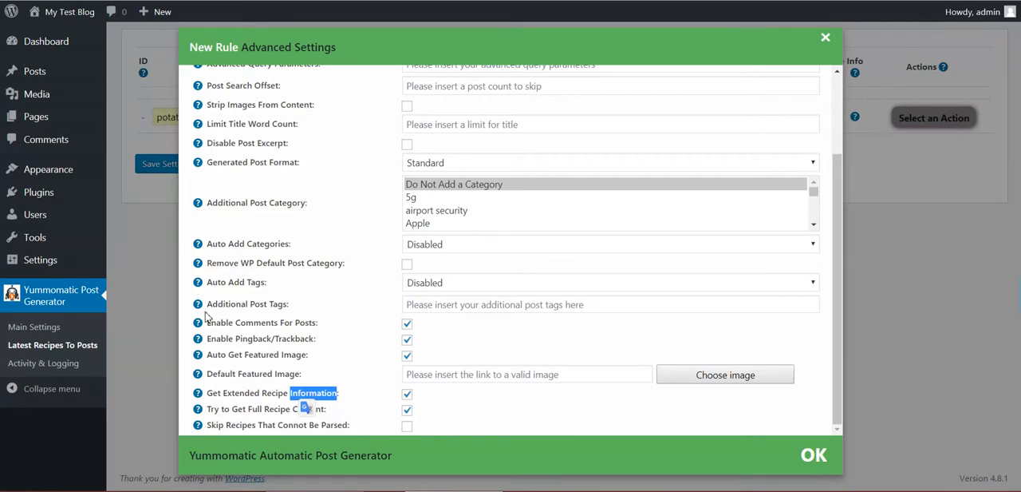
pyautogui.click(407, 394)
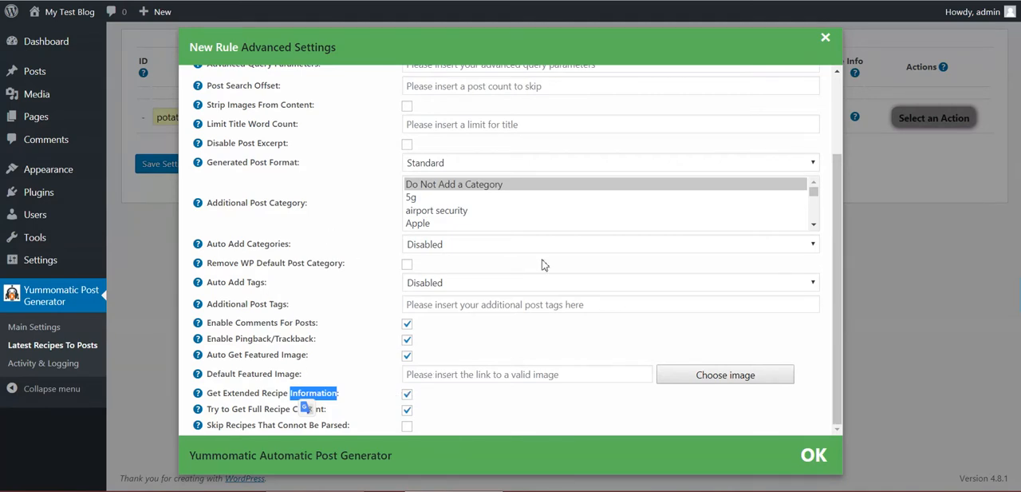
pyautogui.moveTo(483, 363)
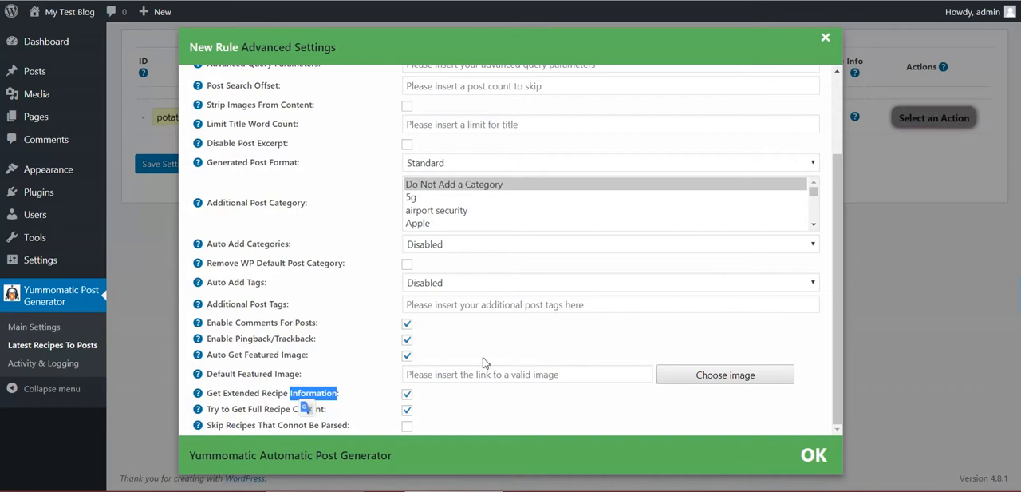
pyautogui.moveTo(408, 394)
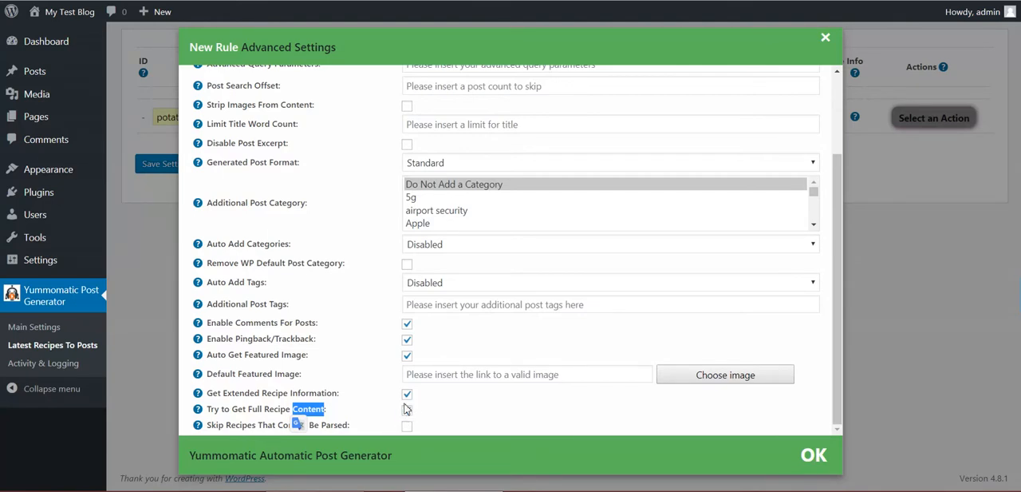
pyautogui.click(407, 409)
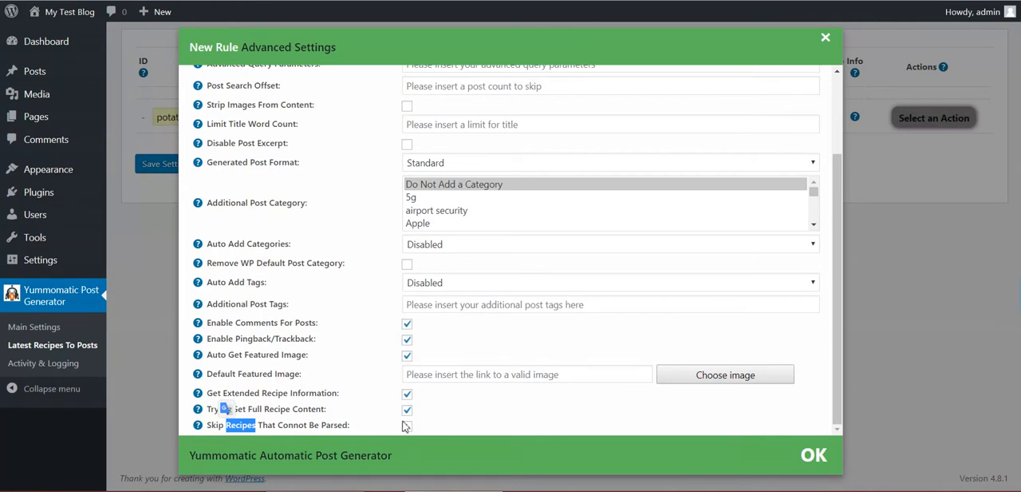
# Save the potato soup rule, check the blog front page, then return to the rules page.
pyautogui.click(814, 454)
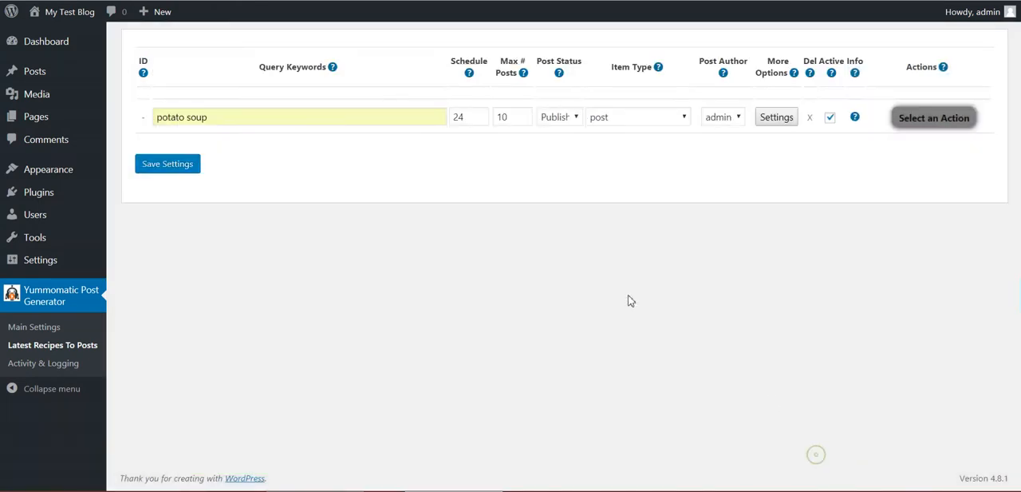
pyautogui.click(167, 164)
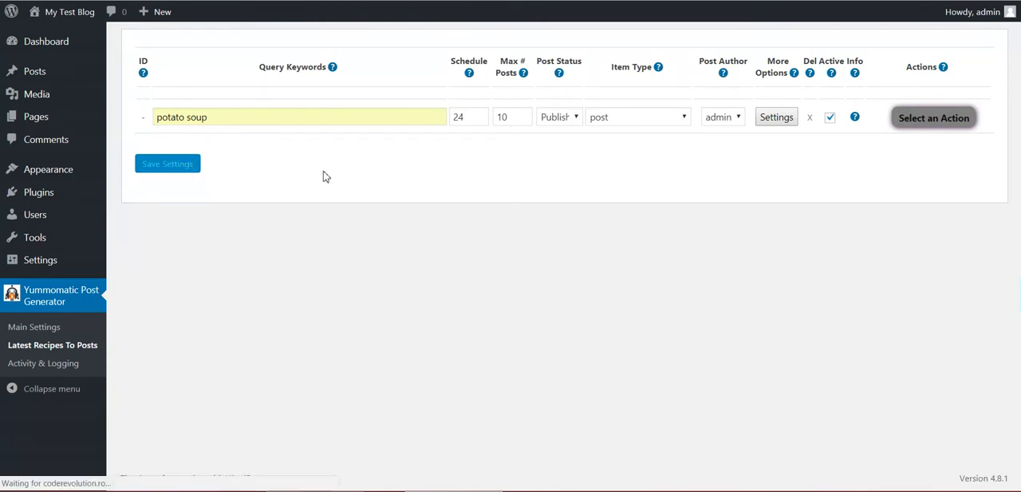
pyautogui.click(934, 117)
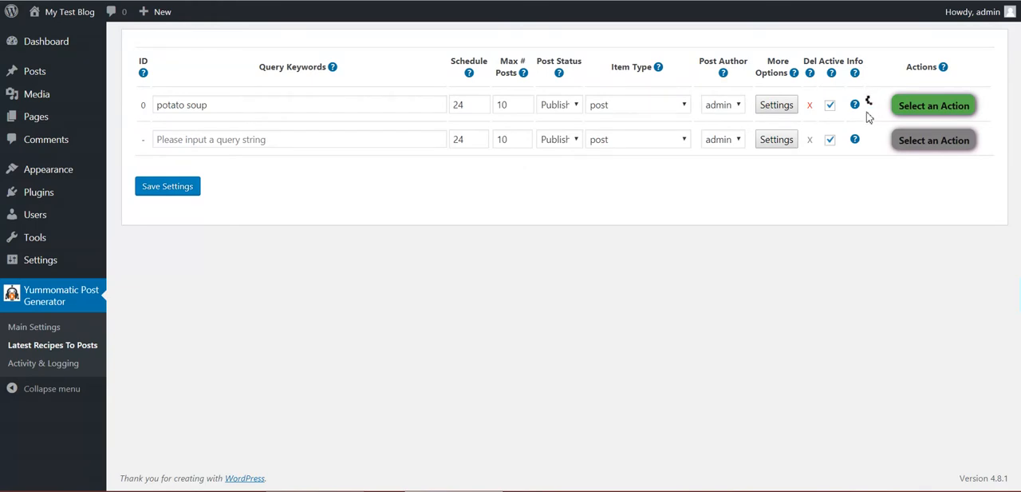
pyautogui.click(70, 11)
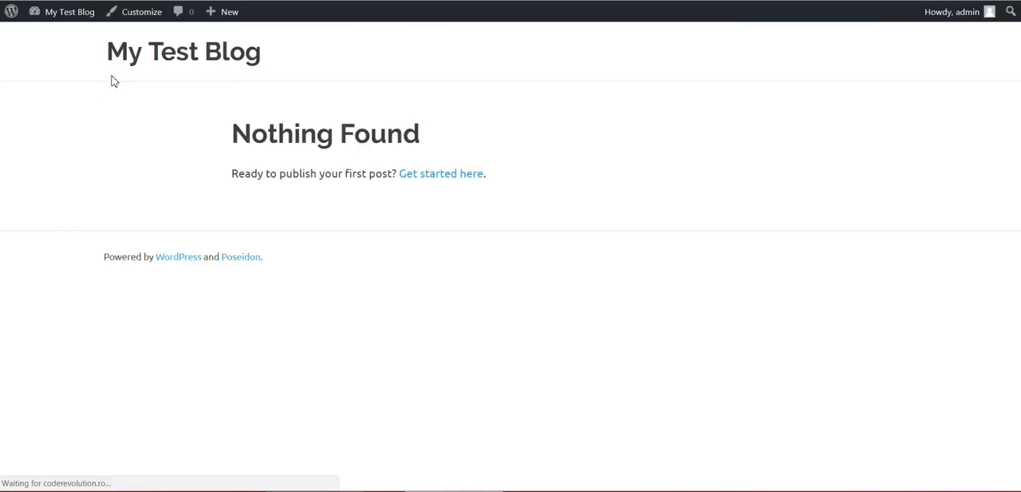
pyautogui.moveTo(94, 53)
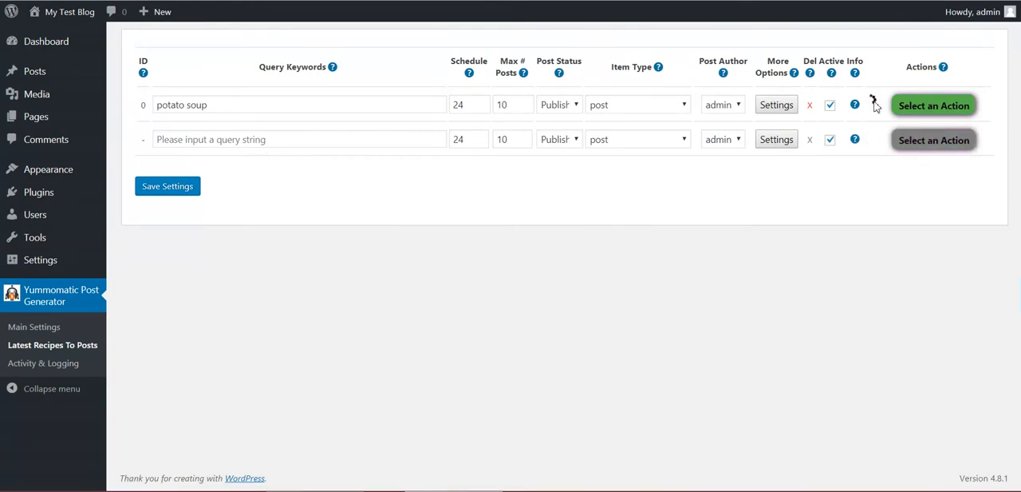
pyautogui.click(68, 11)
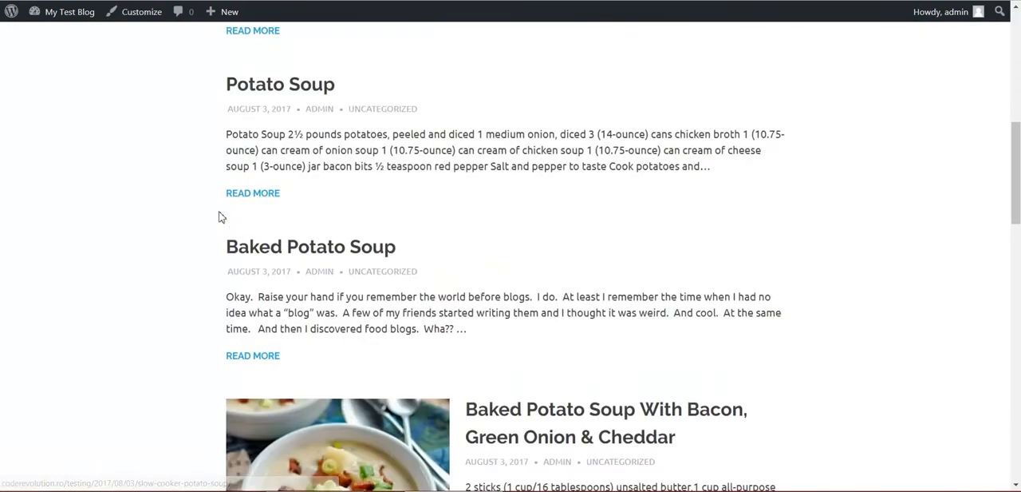
# Scroll the blog's latest posts and read the imported Potato Soup recipe post.
pyautogui.scroll(-3)
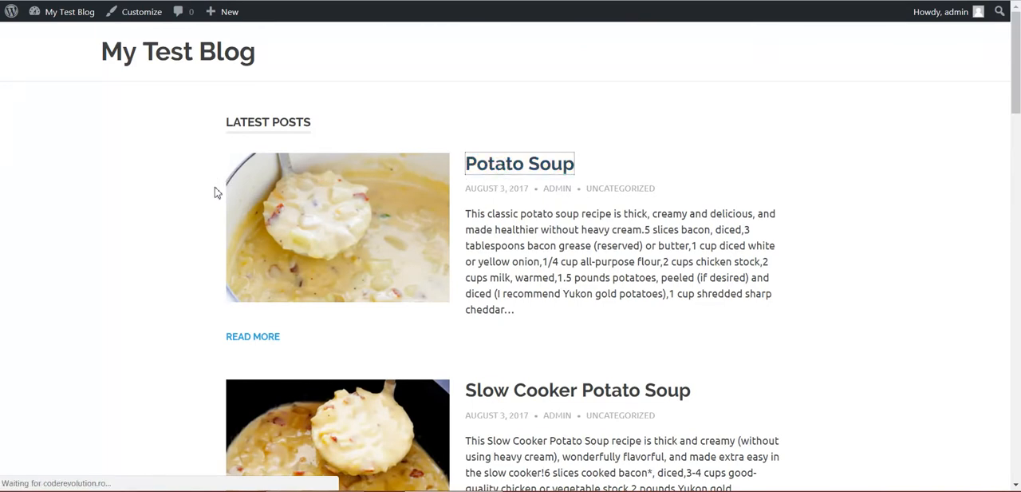
pyautogui.click(519, 164)
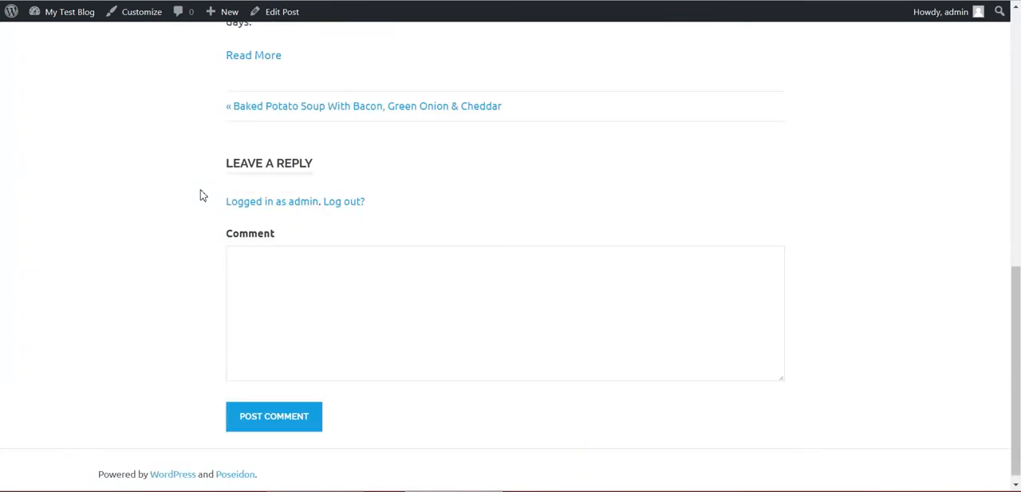
pyautogui.click(69, 12)
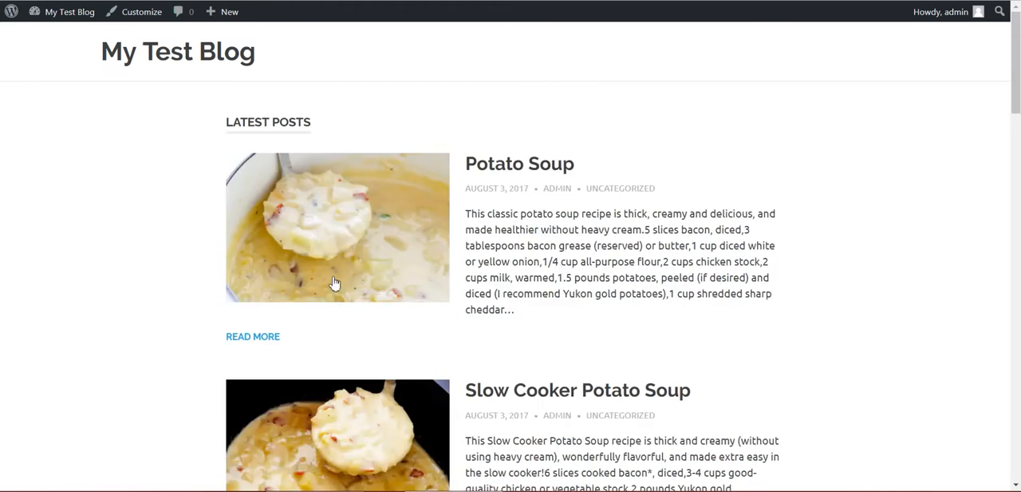
pyautogui.moveTo(571, 200)
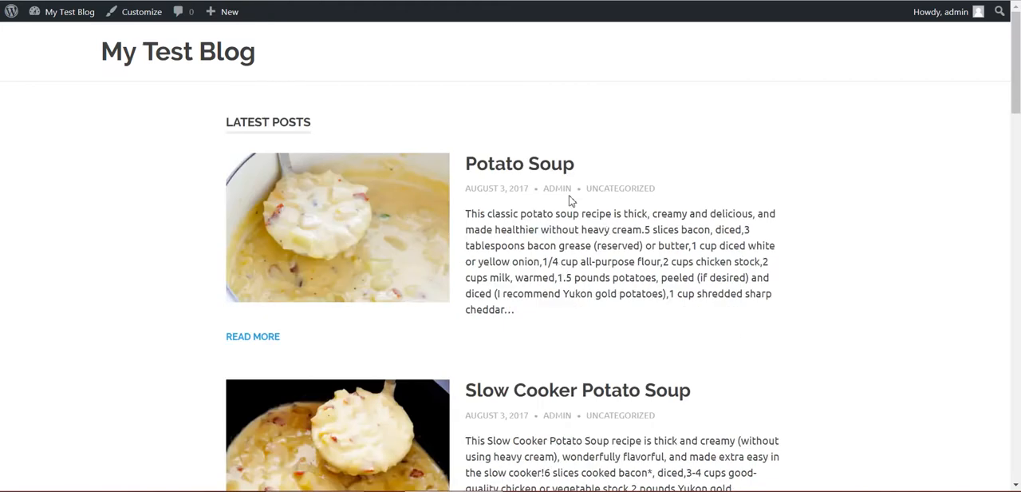
pyautogui.click(519, 164)
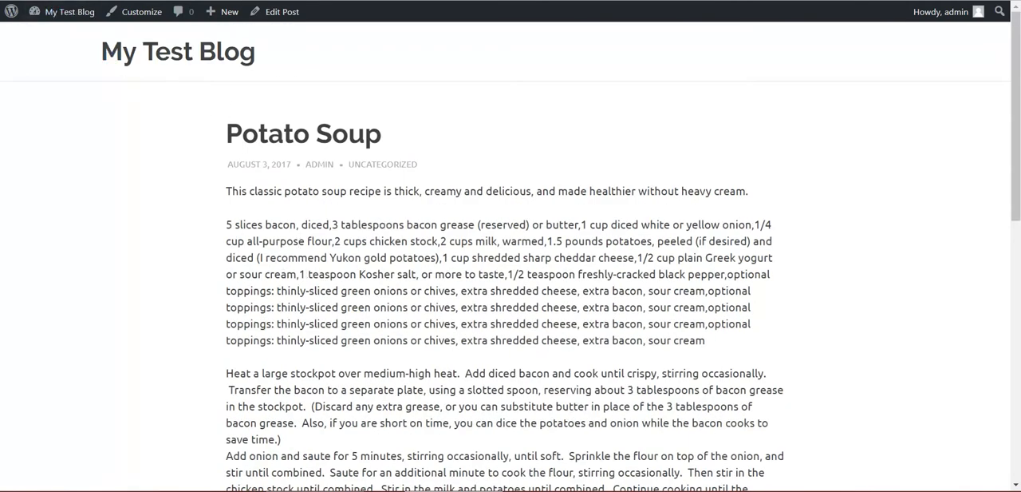
pyautogui.scroll(-3)
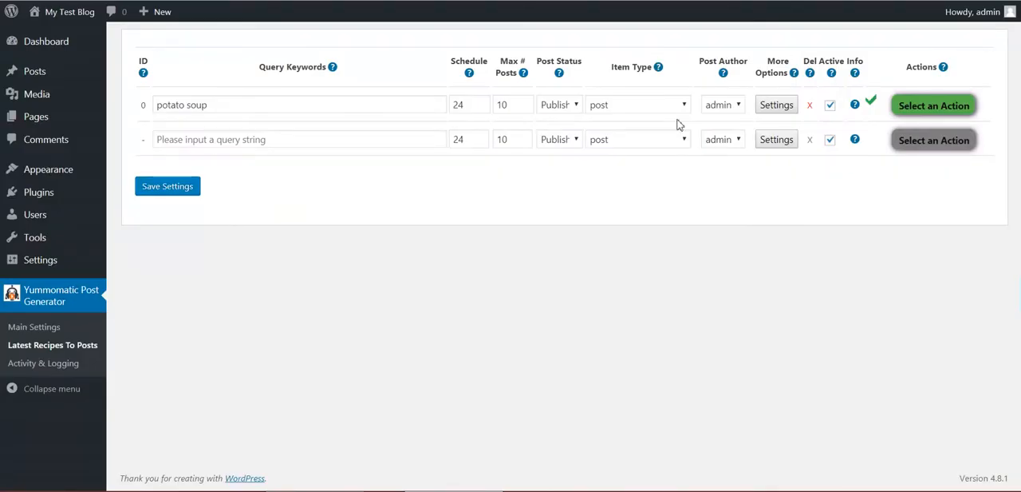
# Replace the rule's potato soup keywords with 'vegan'.
pyautogui.tripleClick(299, 105)
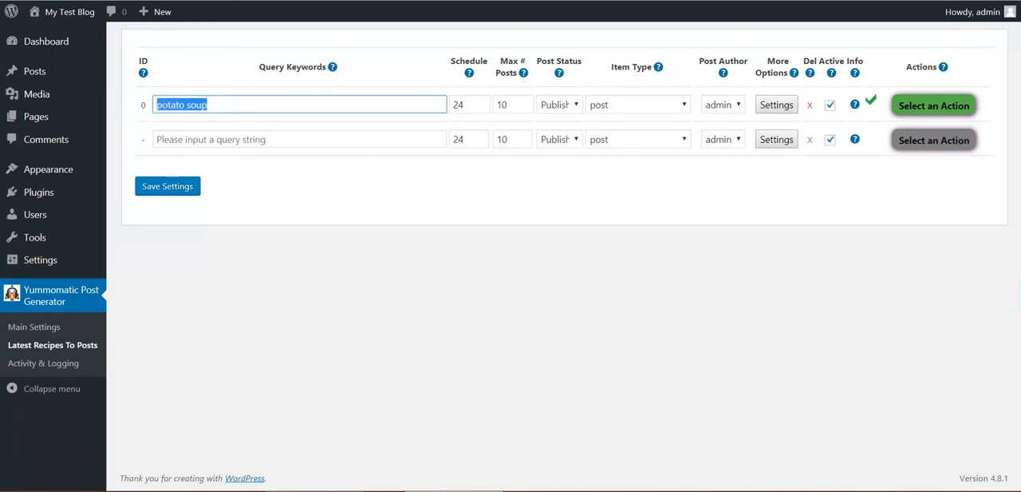
pyautogui.write('meat')
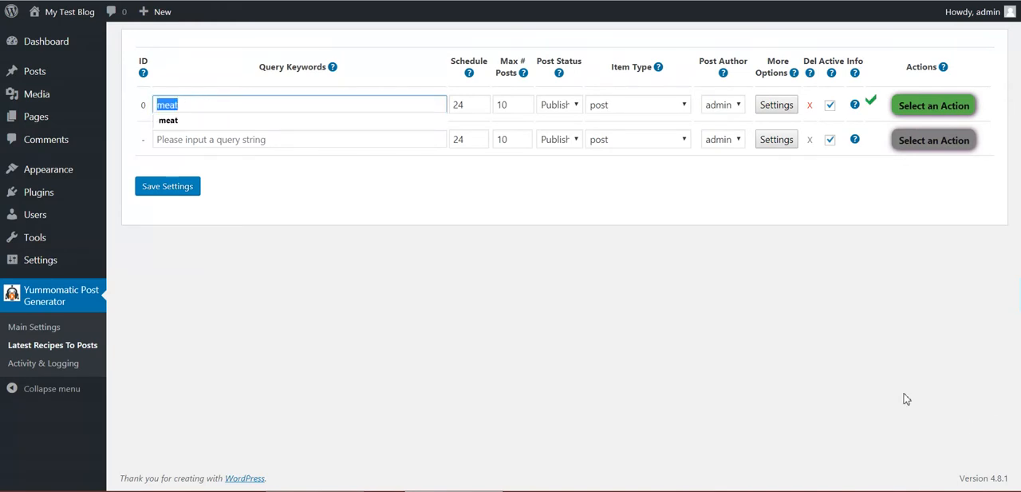
pyautogui.write('vegan')
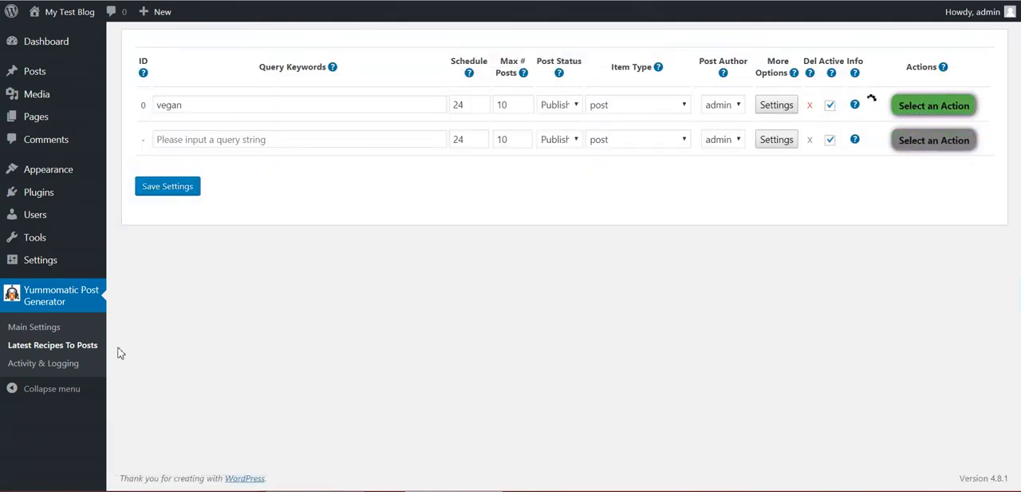
pyautogui.moveTo(43, 363)
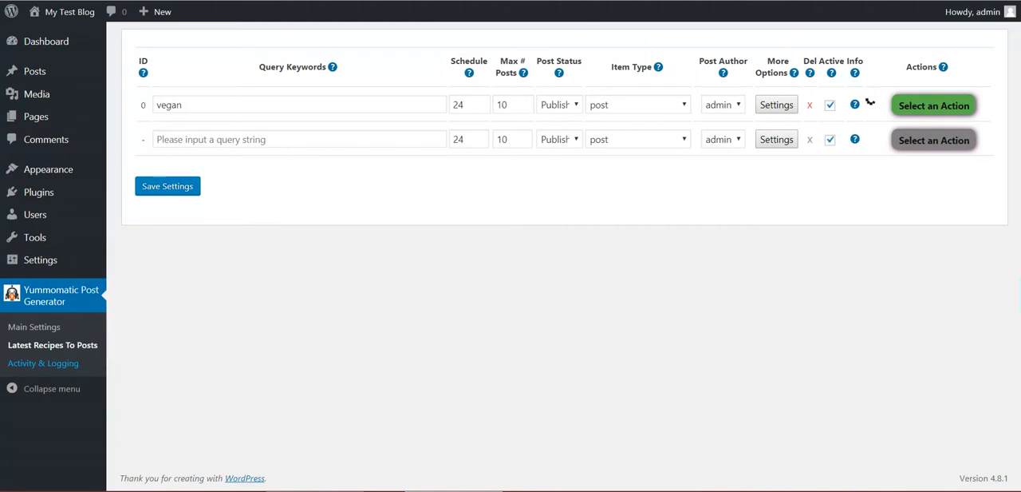
# Open Yummomatic's Activity & Logging page from the admin sidebar.
pyautogui.click(43, 363)
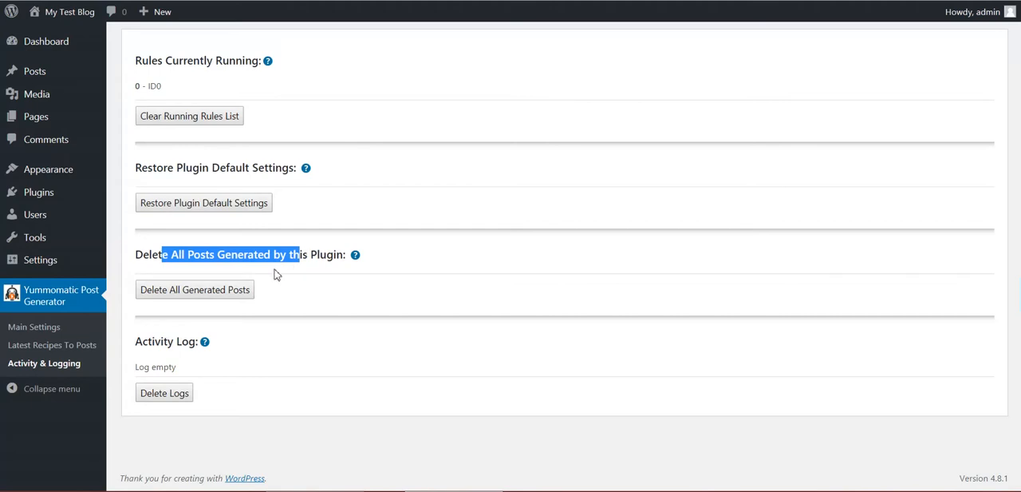
pyautogui.moveTo(126, 372)
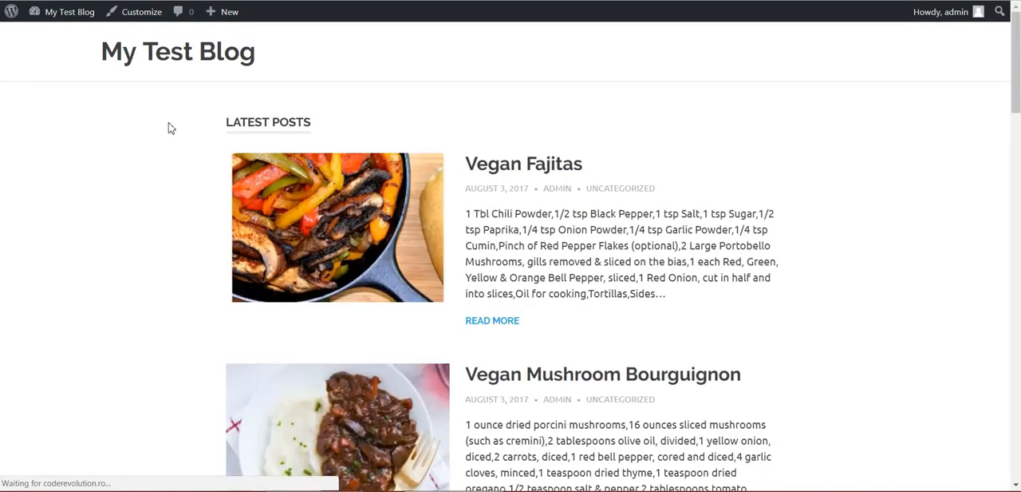
# Scroll through the imported vegan posts such as Vegan Fajitas and Vegan Freezer Burritos.
pyautogui.scroll(-3)
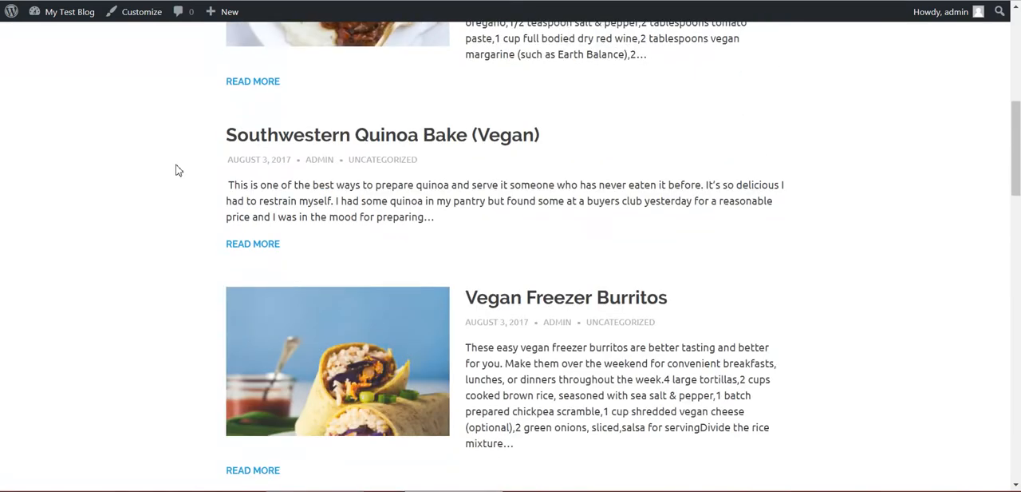
pyautogui.scroll(-3)
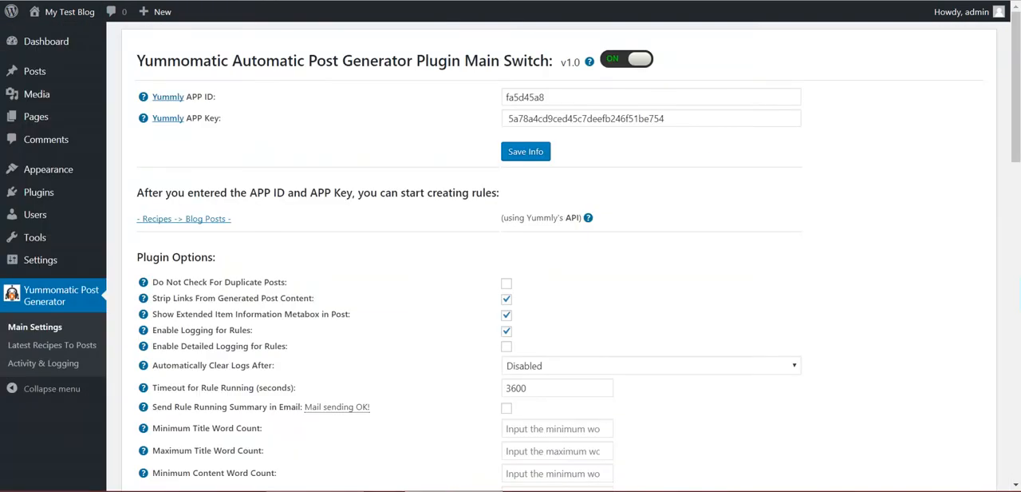
pyautogui.scroll(-3)
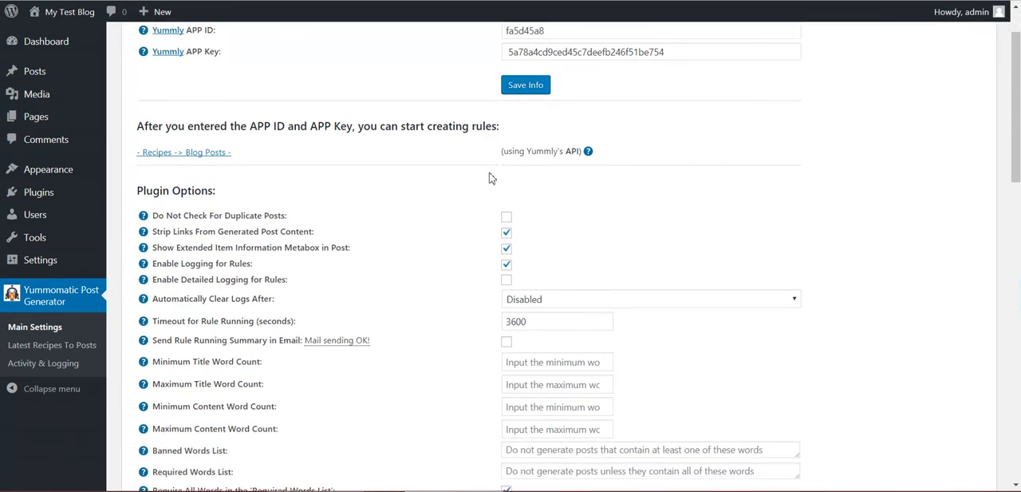
pyautogui.scroll(-3)
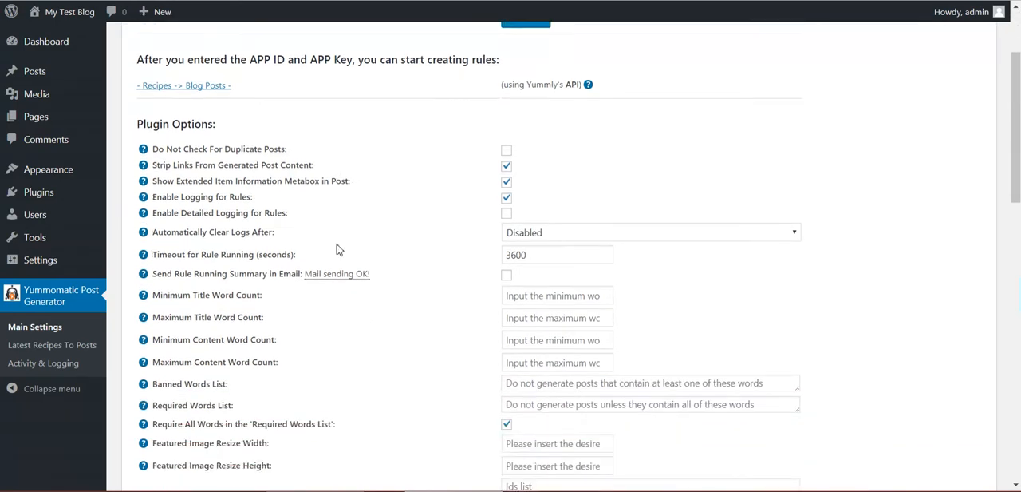
pyautogui.doubleClick(232, 149)
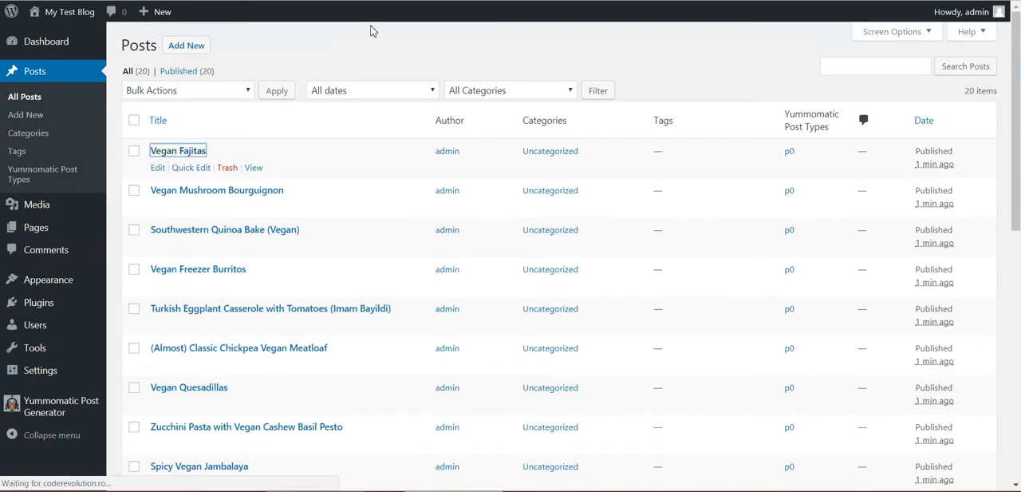
# Open Vegan Fajitas for editing and view its Yummomatic Automatic Post Generator Information metabox.
pyautogui.click(177, 150)
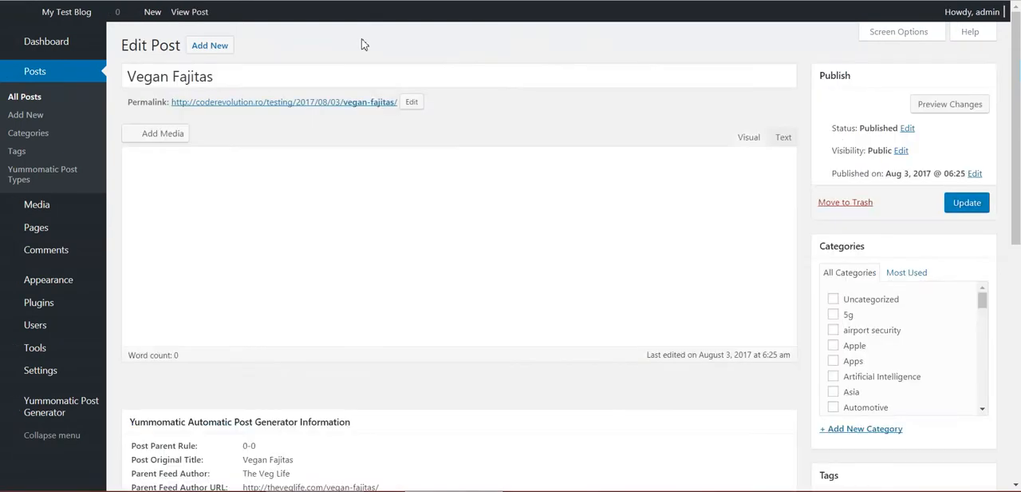
pyautogui.scroll(-3)
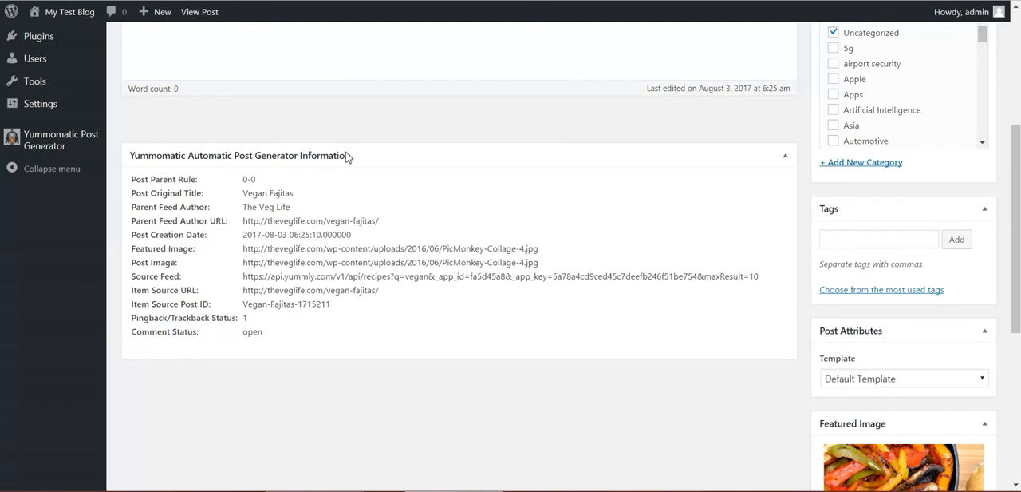
pyautogui.scroll(-3)
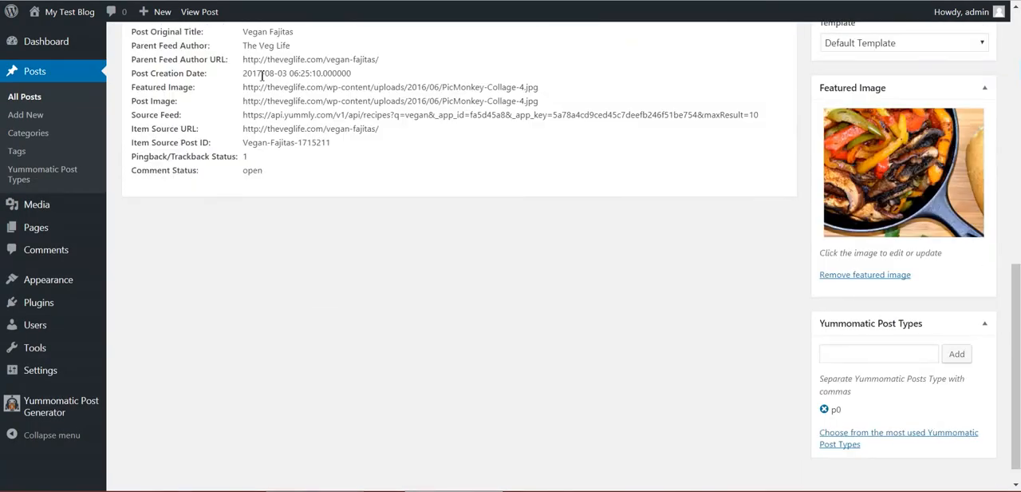
pyautogui.scroll(3)
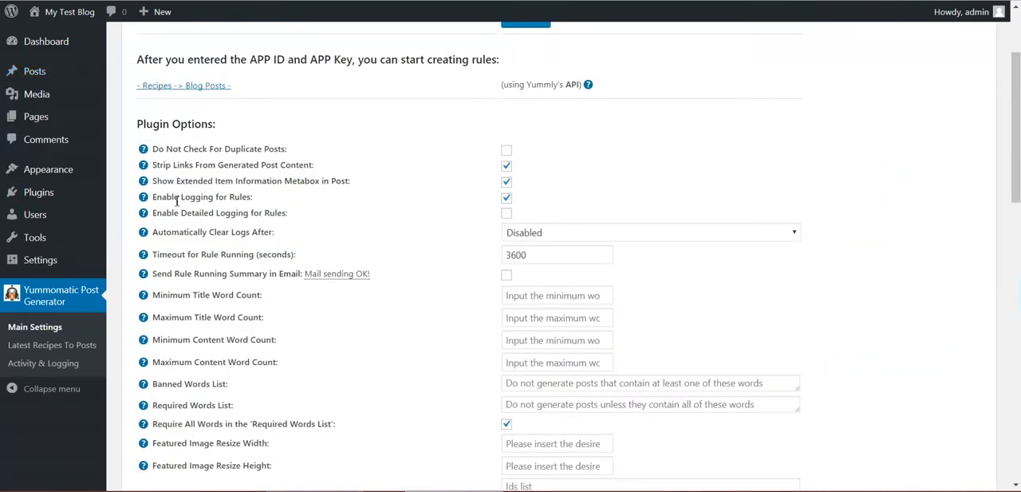
# Review the detailed logging, automatic log clearing and rule timeout options without changing them.
pyautogui.doubleClick(220, 212)
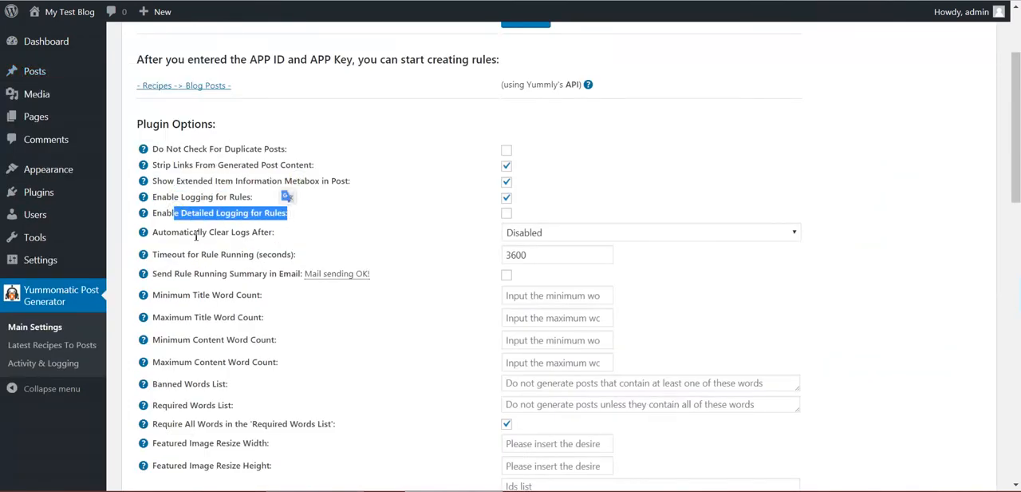
pyautogui.click(648, 232)
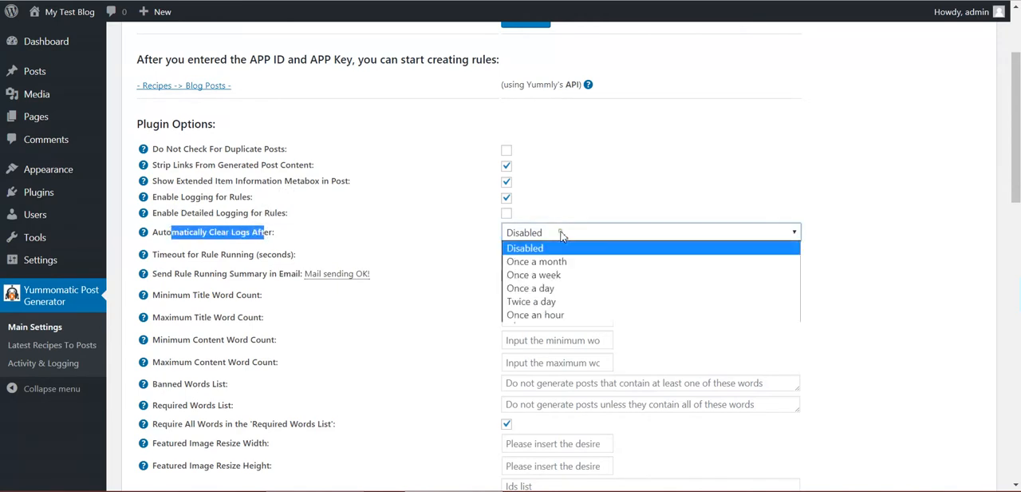
pyautogui.click(524, 248)
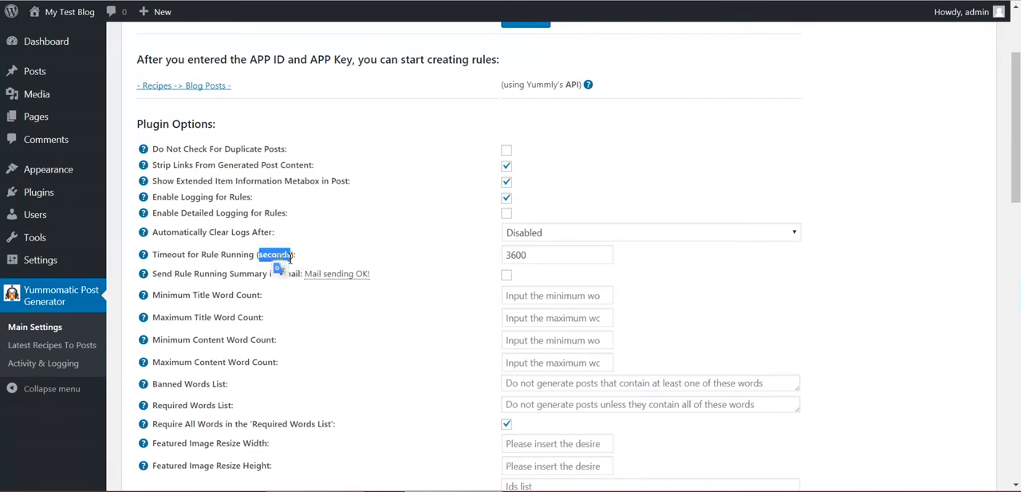
pyautogui.tripleClick(556, 254)
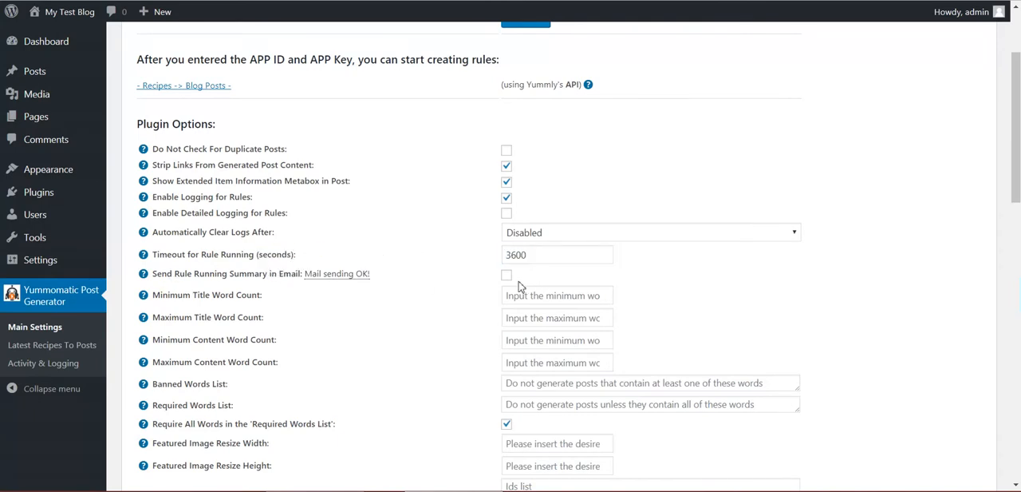
# Tick 'Send Rule Running Summary in Email', then untick it again.
pyautogui.click(506, 273)
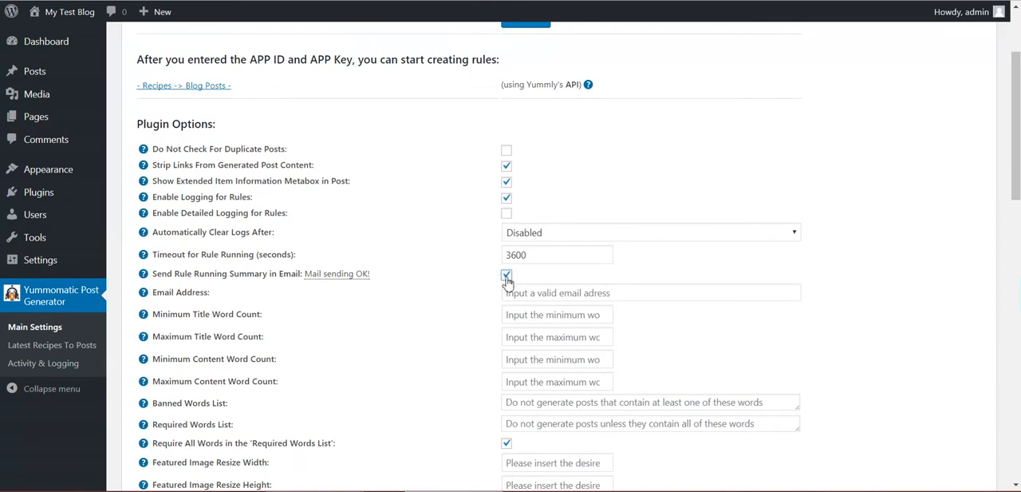
pyautogui.click(507, 274)
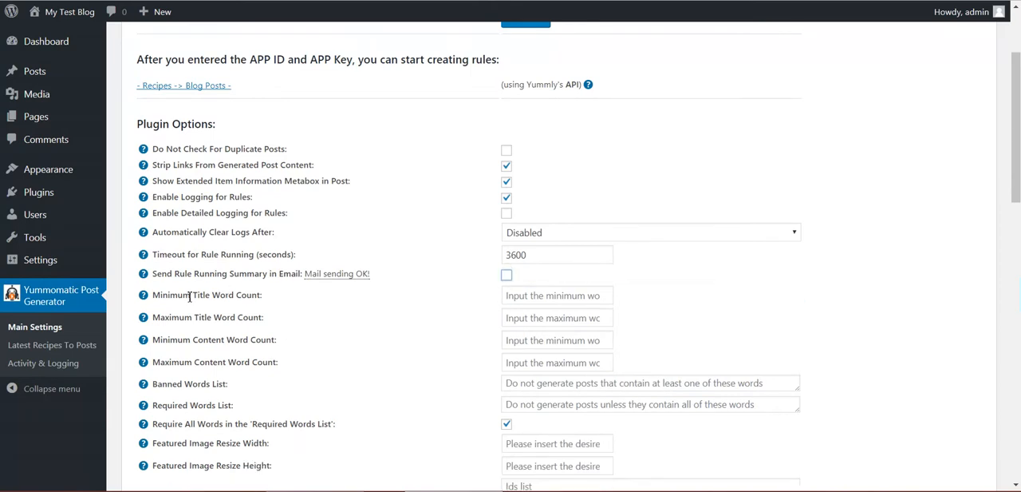
pyautogui.doubleClick(184, 317)
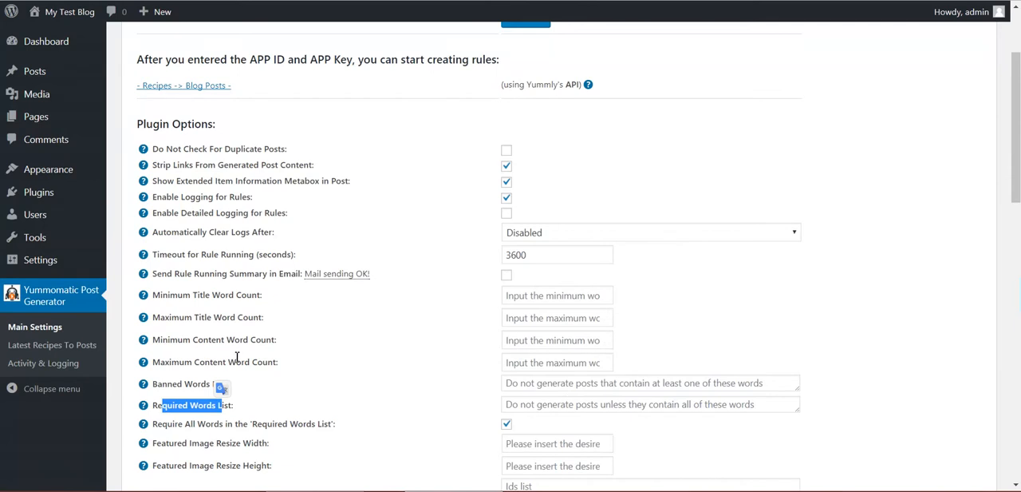
# Turn 'Require All Words' off and back on, leaving it enabled.
pyautogui.scroll(-3)
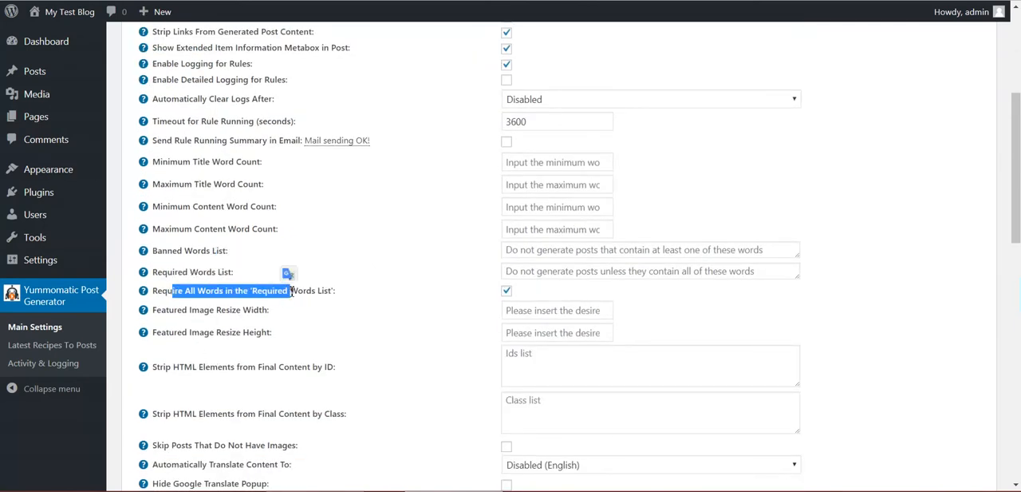
pyautogui.click(506, 290)
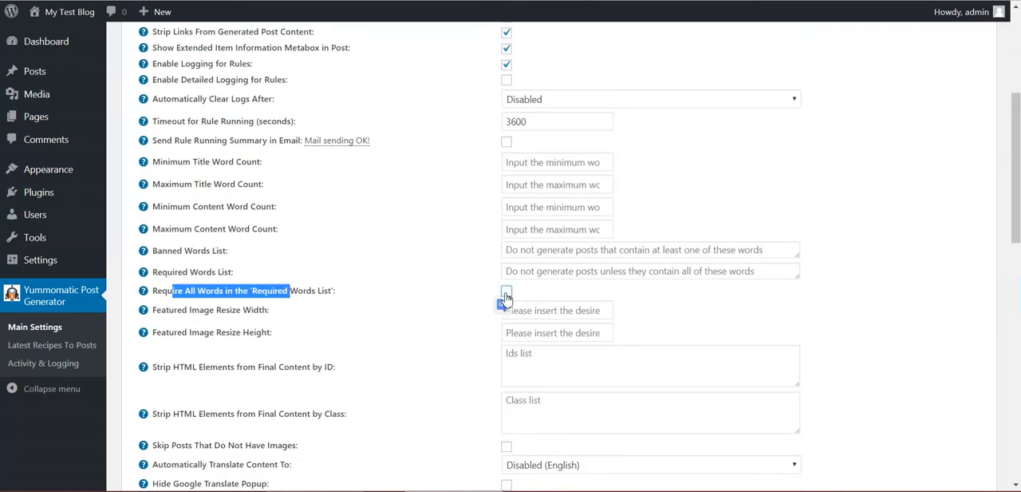
pyautogui.click(506, 290)
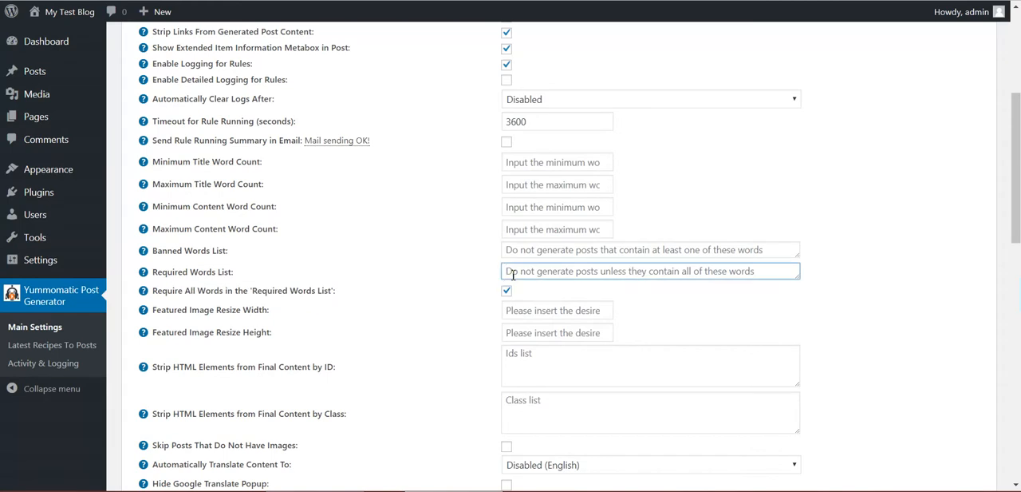
pyautogui.moveTo(525, 276)
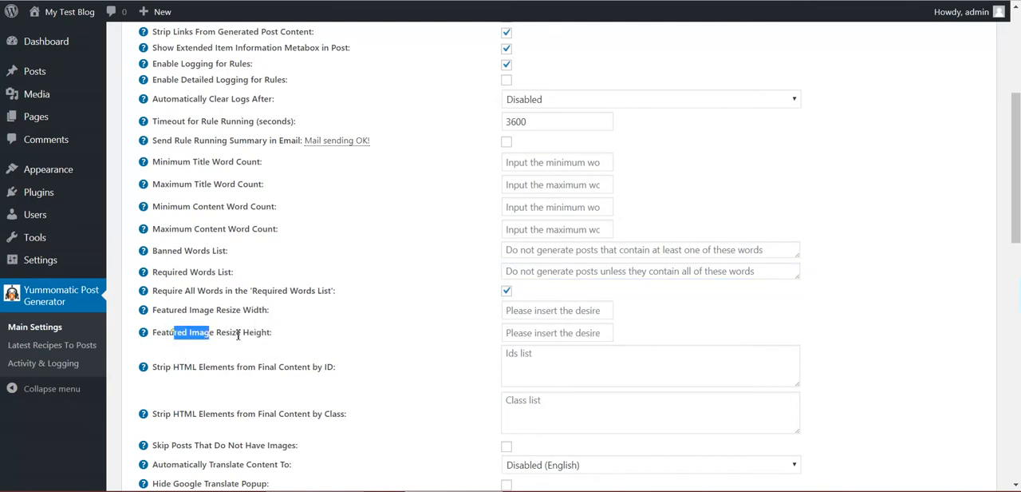
pyautogui.scroll(-3)
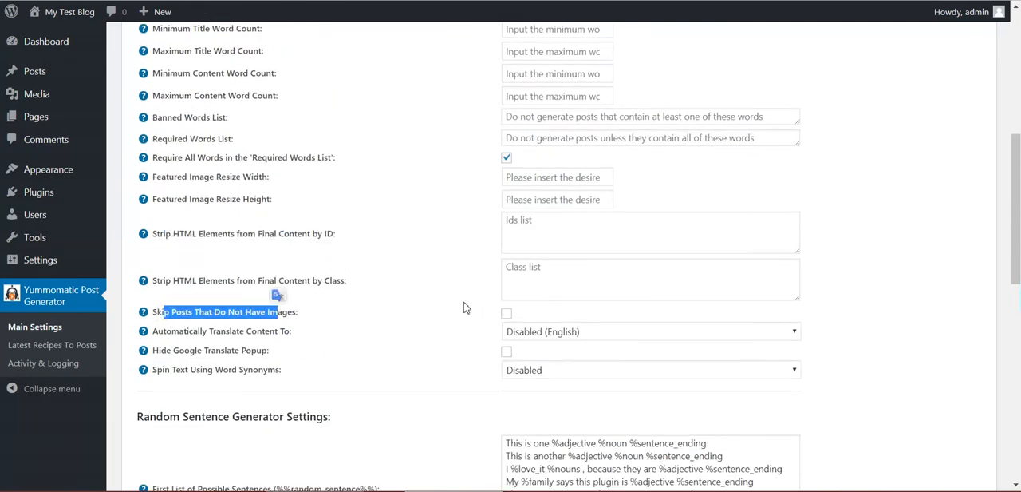
pyautogui.click(650, 331)
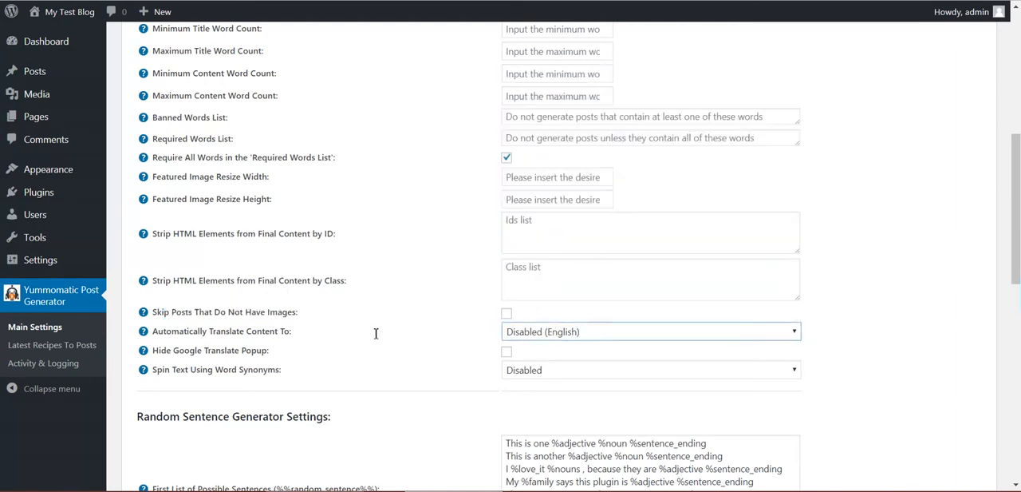
# Set Spin Text Using Word Synonyms to 'Built-in - High Quality - Free'.
pyautogui.scroll(-3)
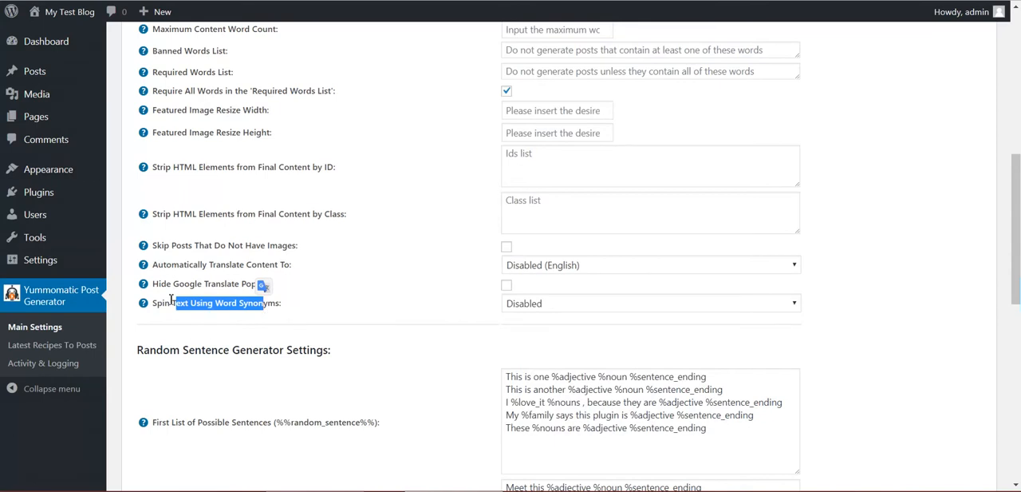
pyautogui.click(649, 303)
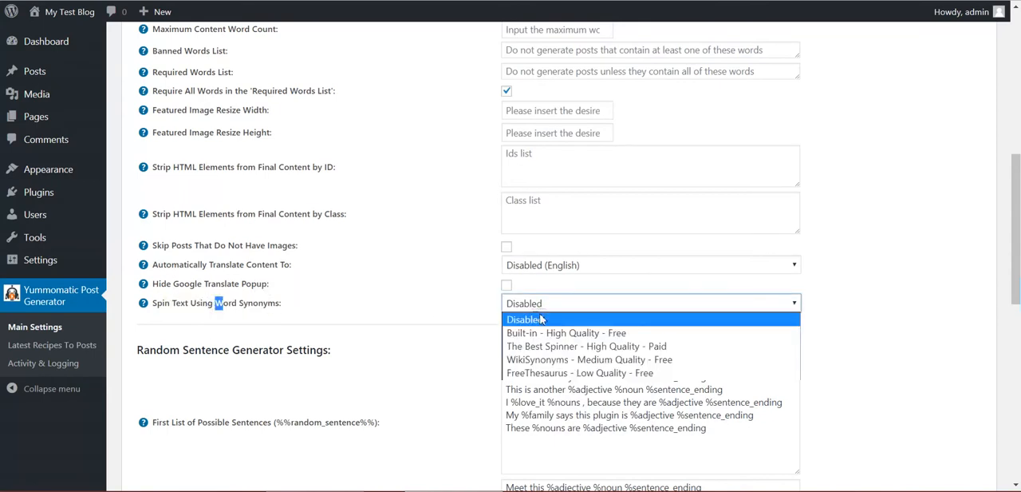
pyautogui.moveTo(567, 332)
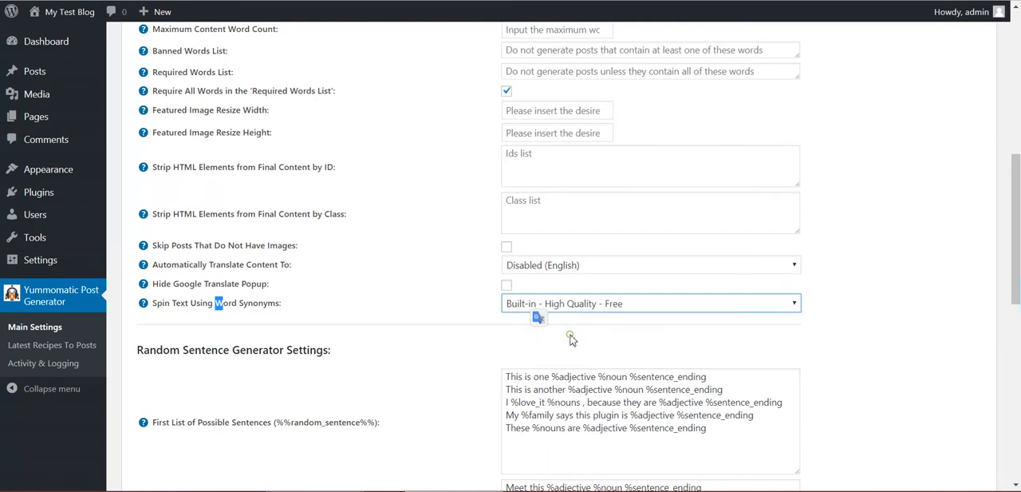
pyautogui.click(648, 302)
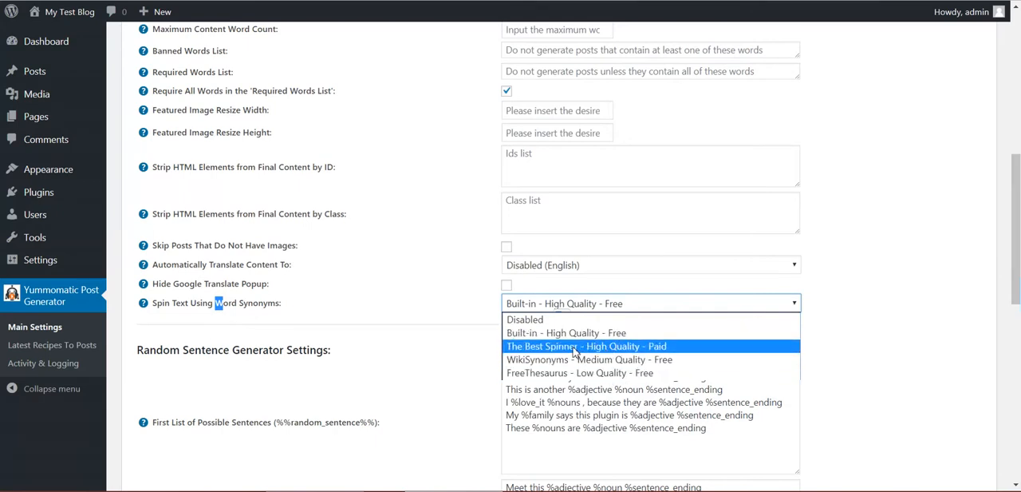
pyautogui.click(401, 336)
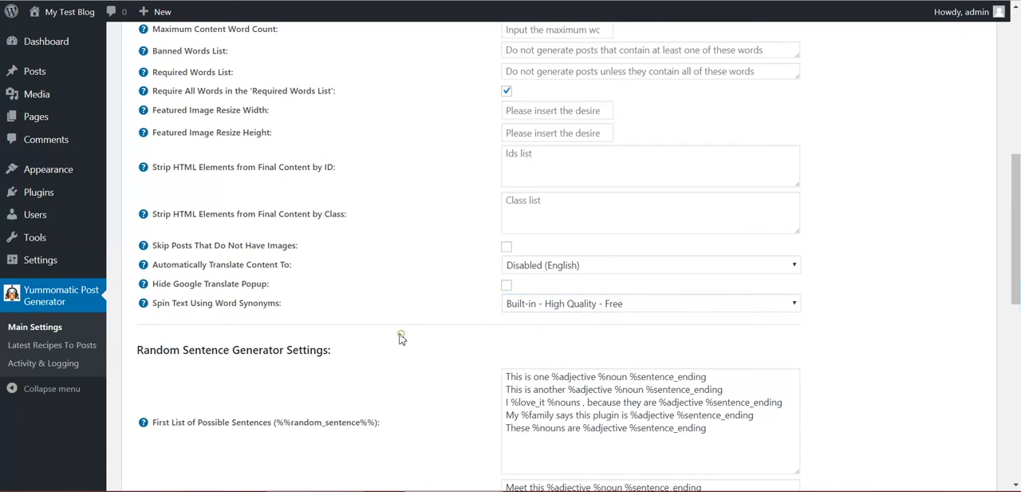
pyautogui.scroll(-3)
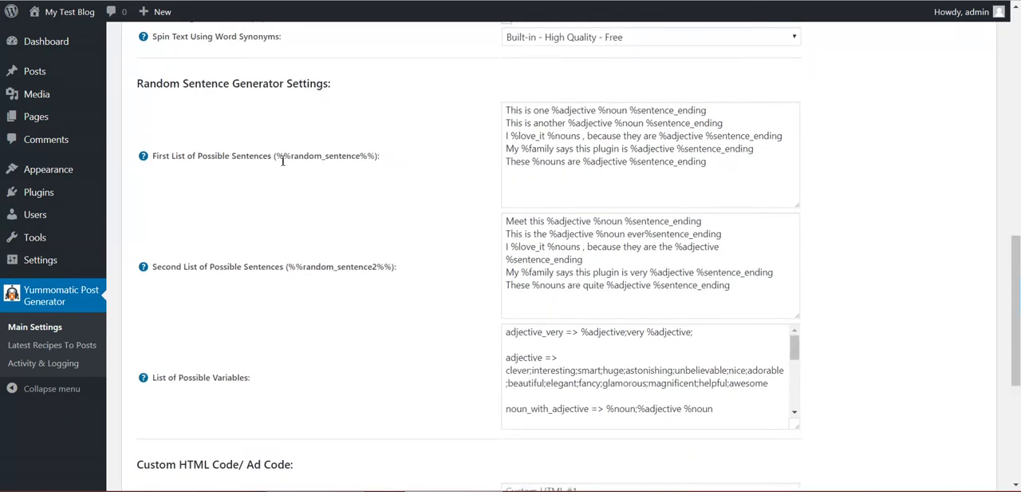
pyautogui.doubleClick(325, 155)
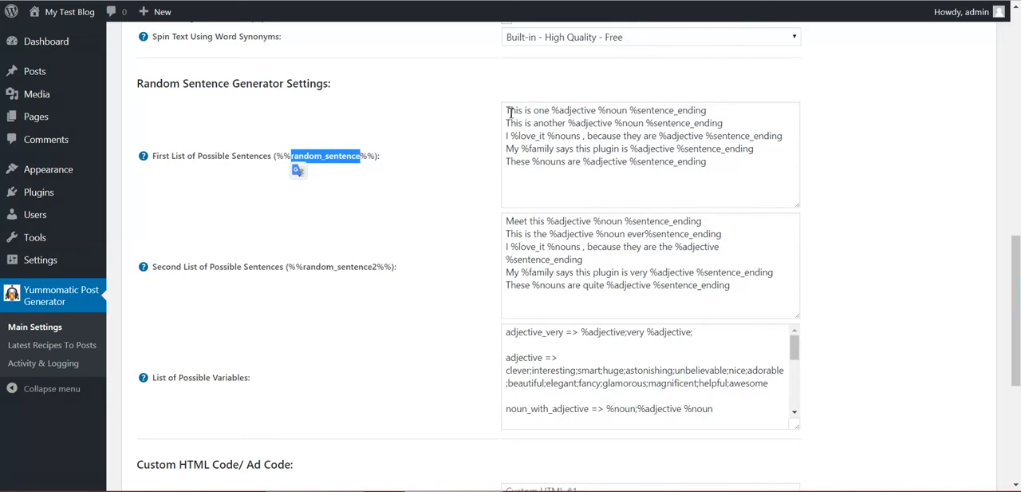
pyautogui.doubleClick(575, 110)
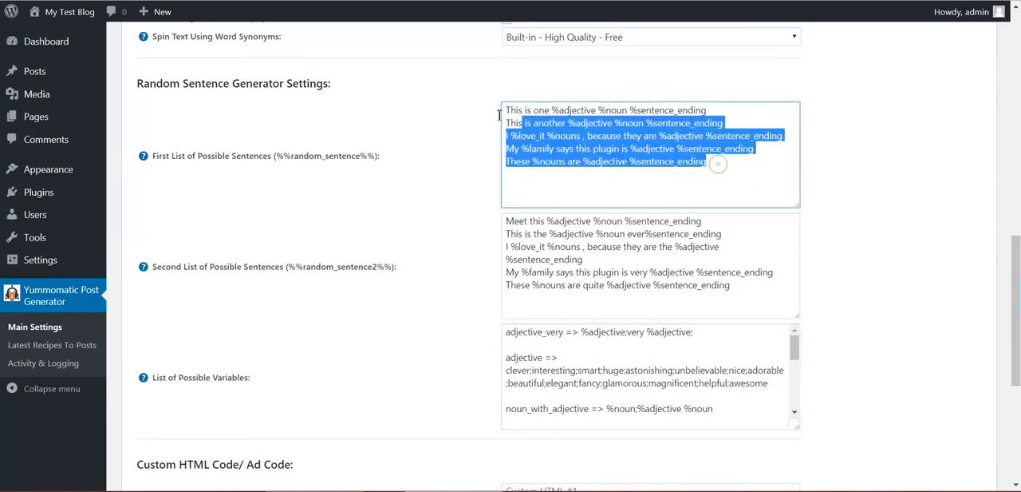
pyautogui.doubleClick(576, 110)
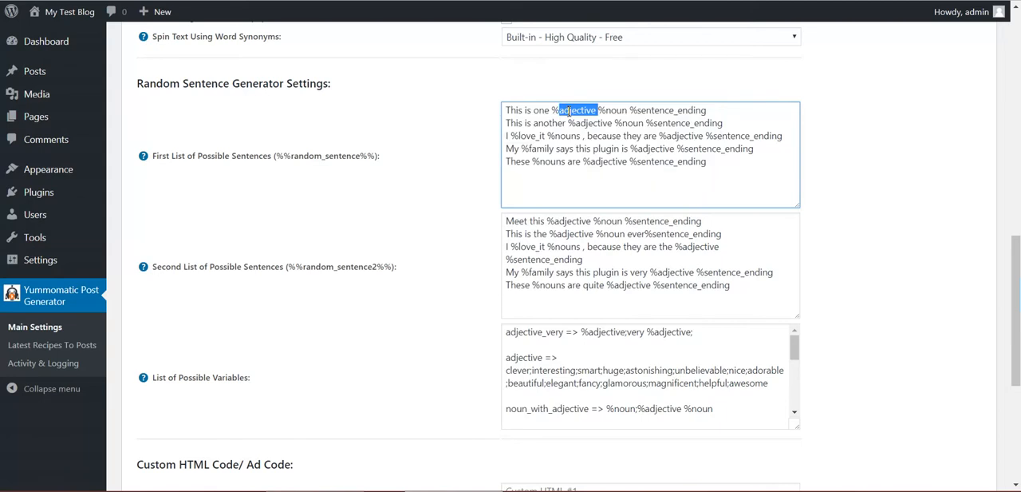
pyautogui.click(524, 370)
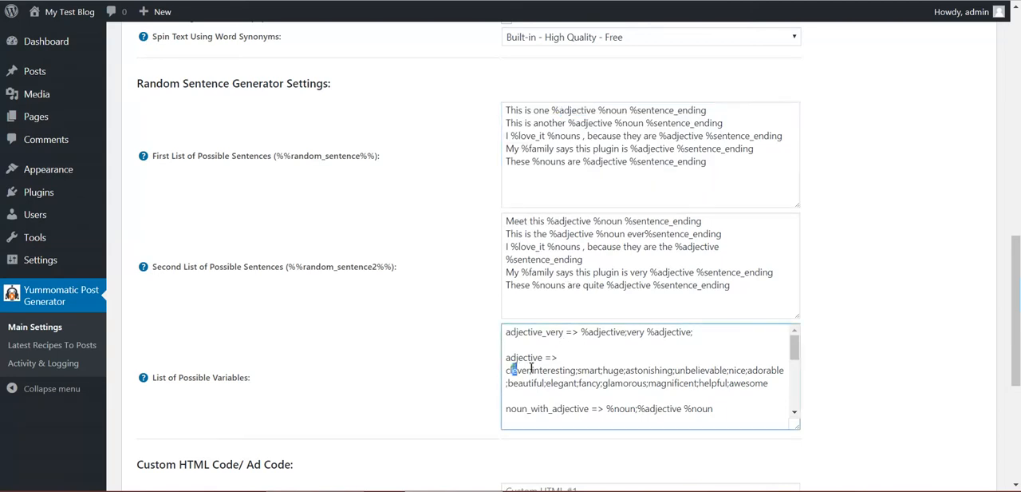
pyautogui.moveTo(508, 369); pyautogui.dragTo(768, 382)
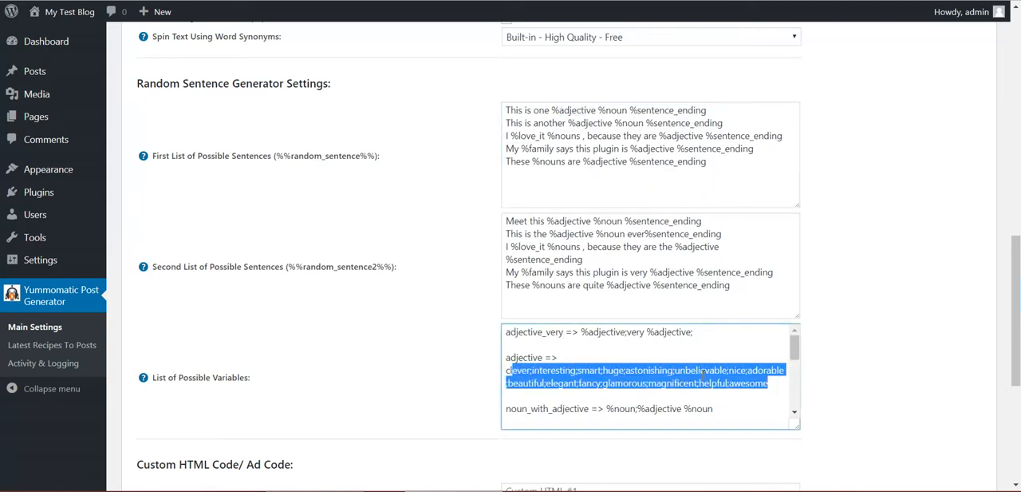
pyautogui.scroll(-3)
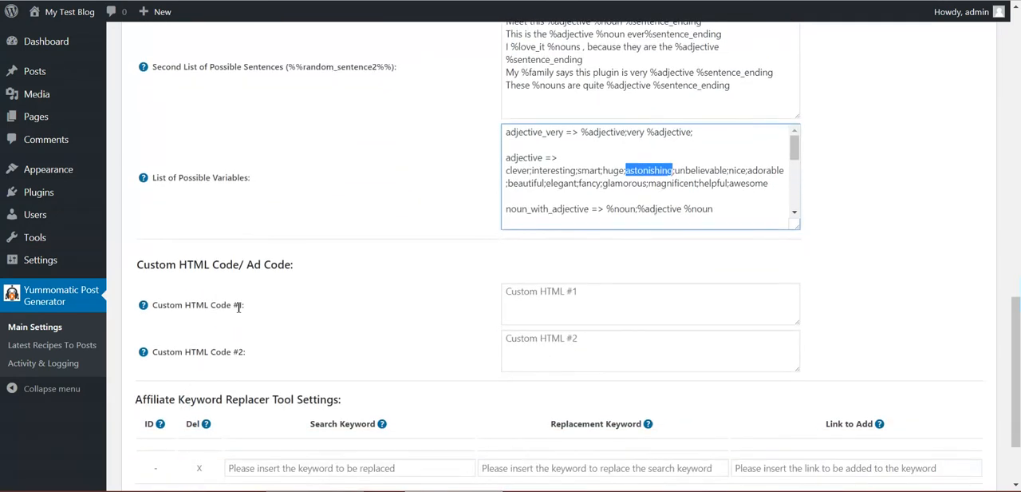
pyautogui.scroll(-3)
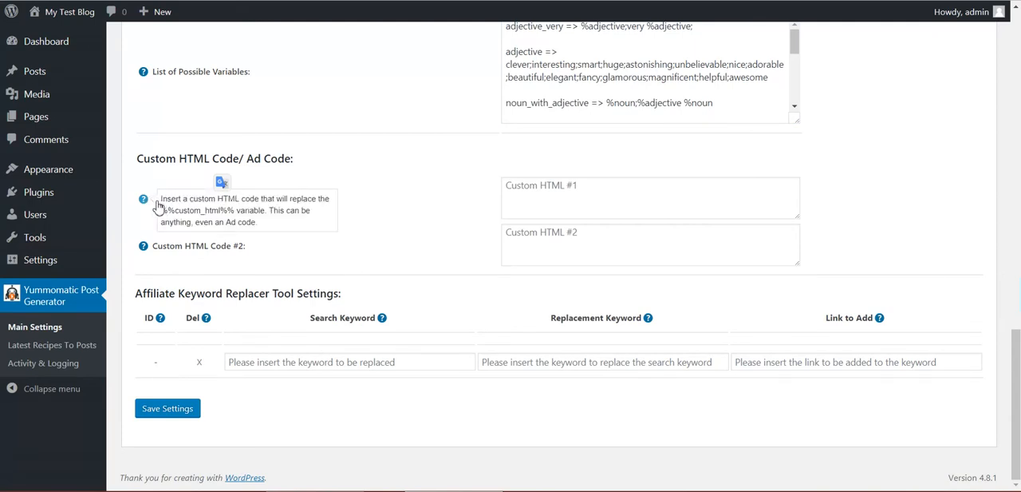
pyautogui.moveTo(347, 205)
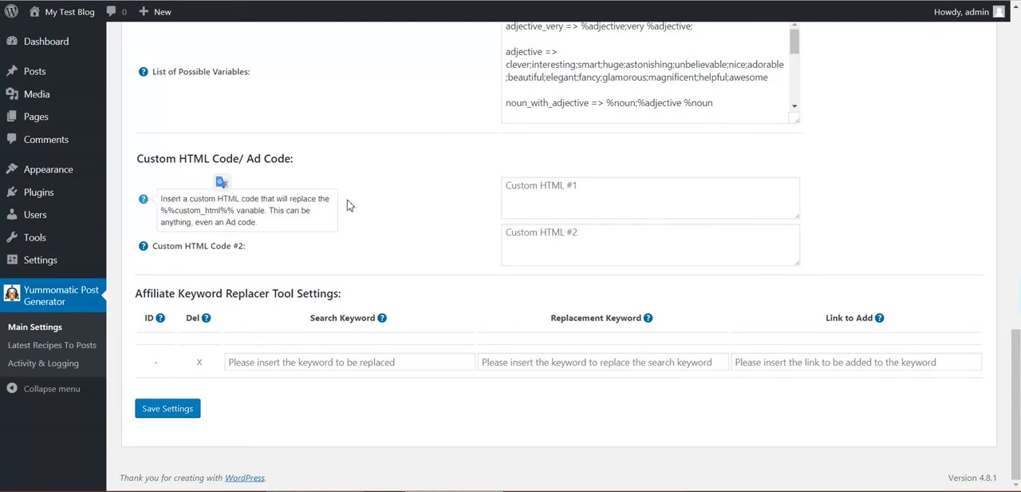
pyautogui.moveTo(201, 208)
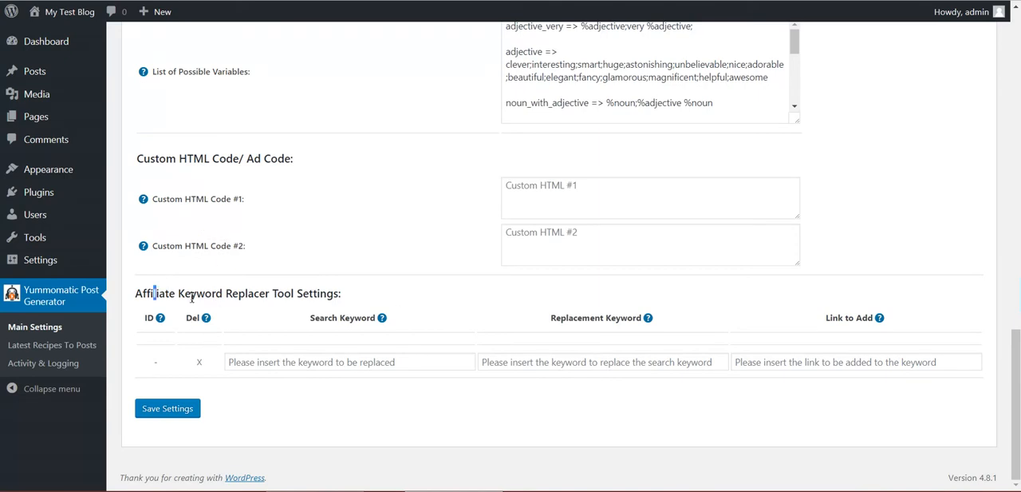
pyautogui.click(349, 361)
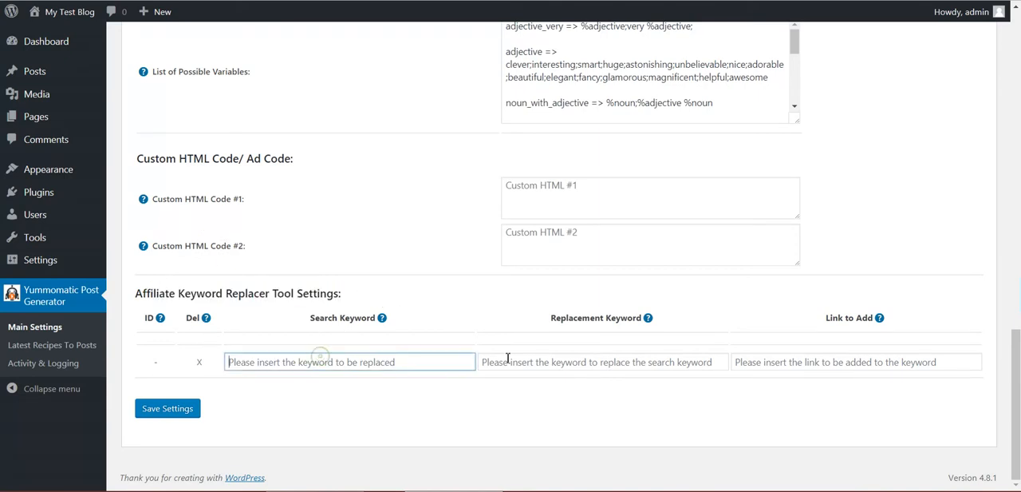
pyautogui.click(855, 361)
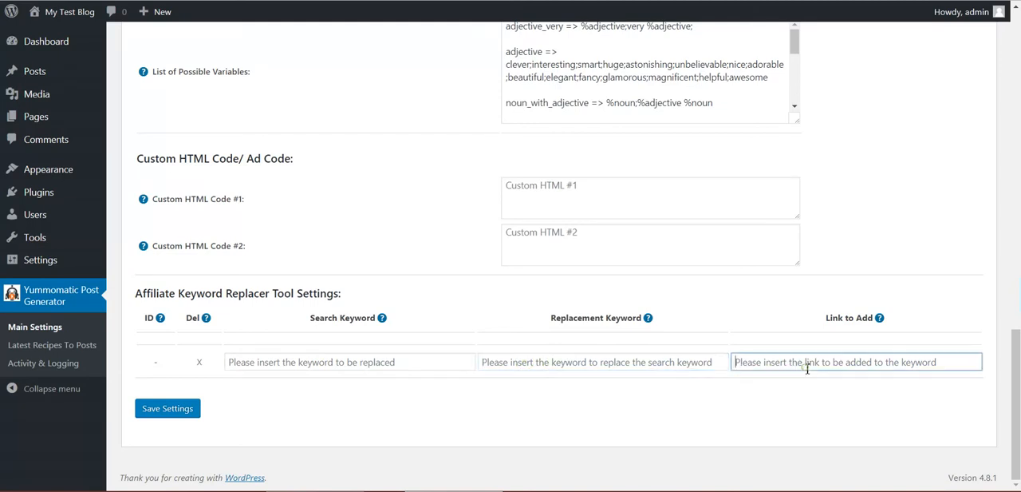
pyautogui.scroll(3)
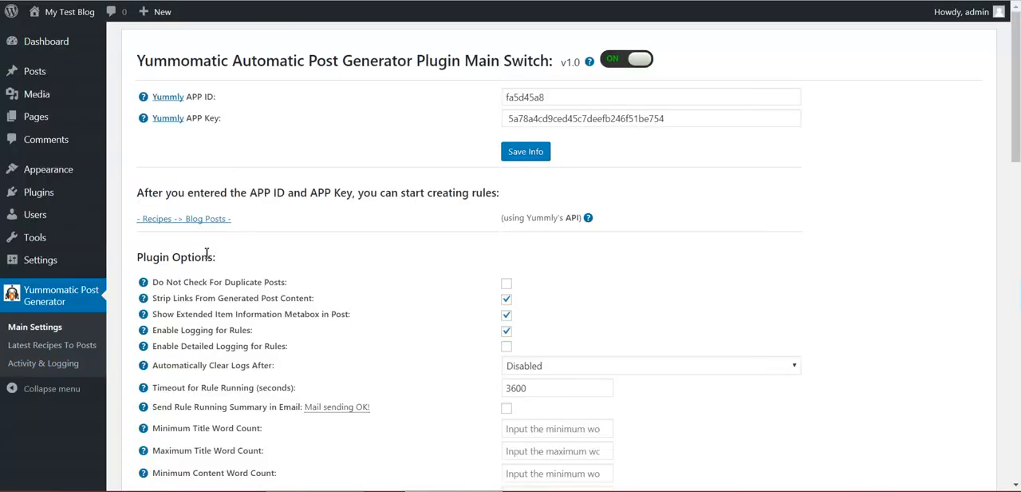
pyautogui.scroll(-3)
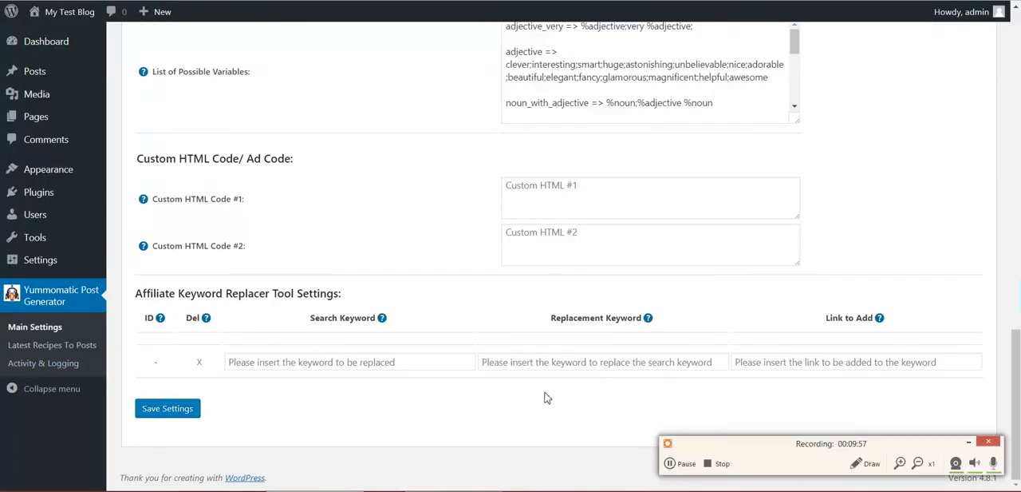